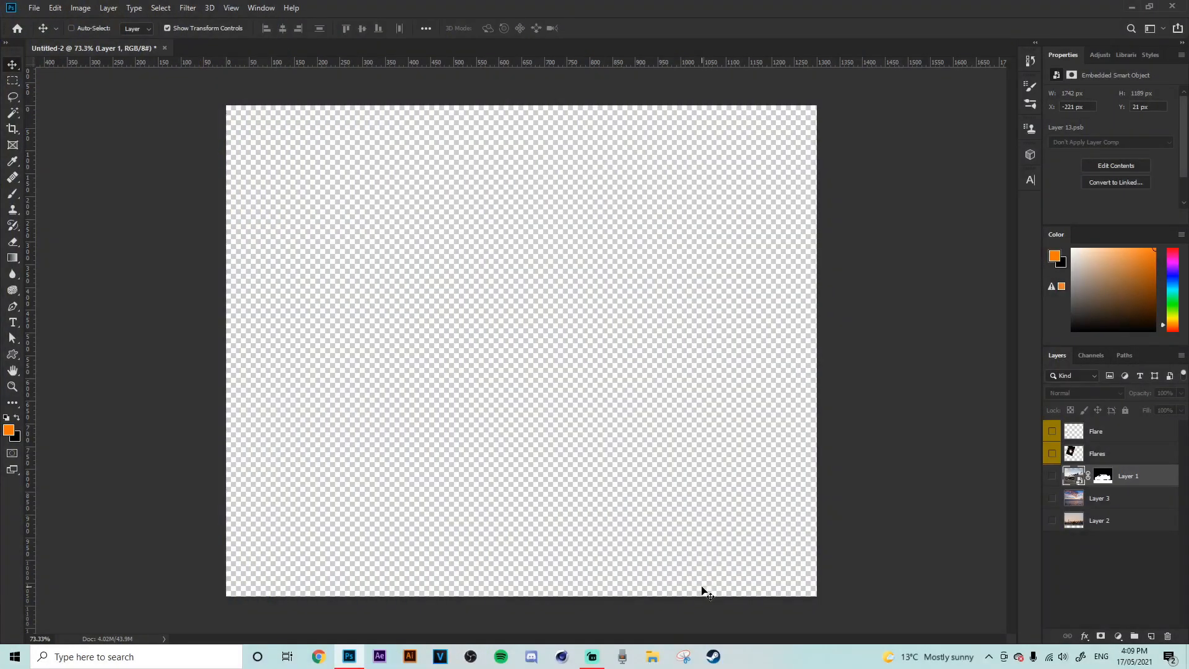
{"action": "mouse_move", "coordinate": [1065, 508]}
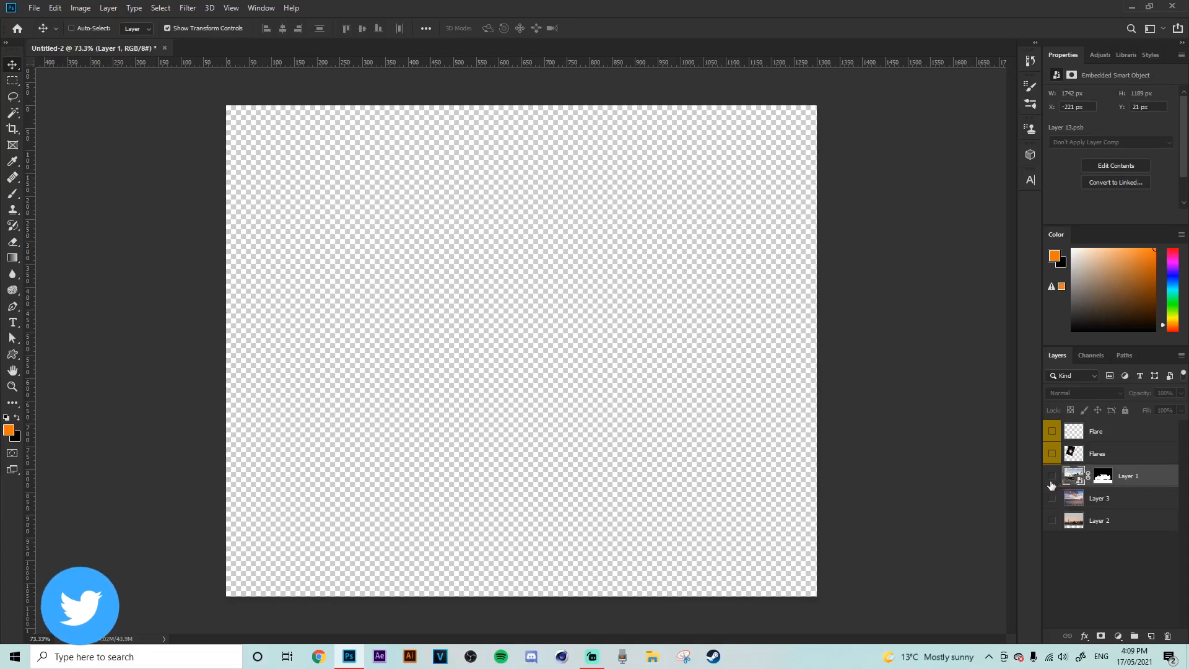
Step: Reveal the car-on-asphalt layer and its backdrop while keeping the lens flare layers hidden
{"action": "left_click", "coordinate": [1051, 476]}
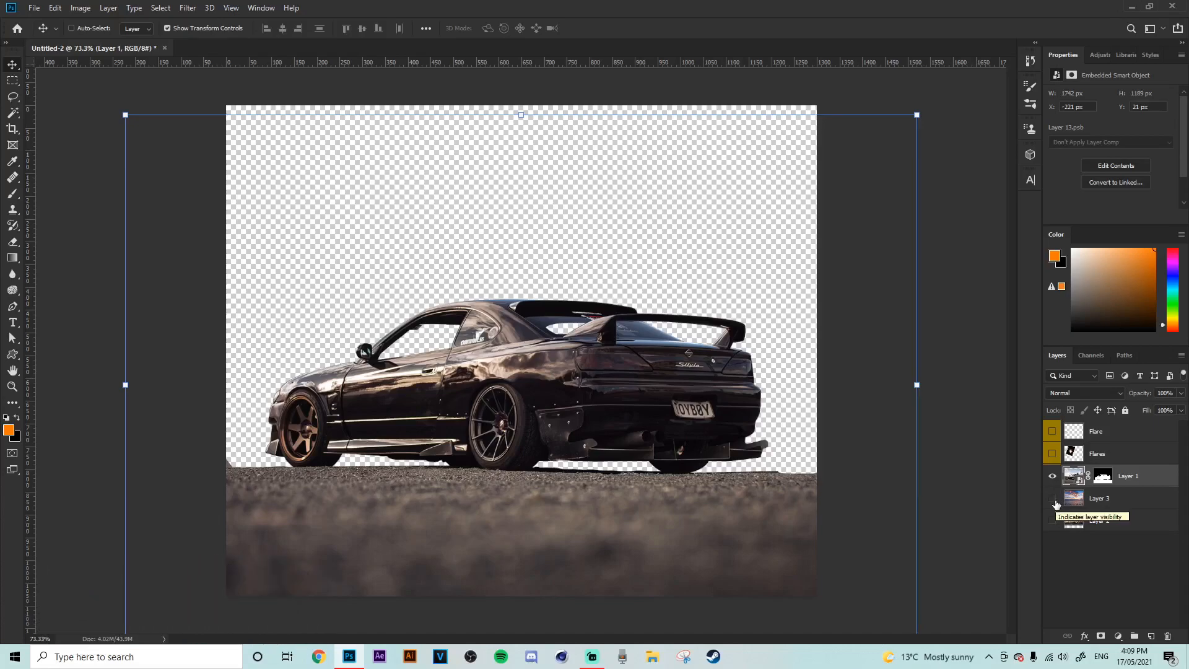
{"action": "left_click", "coordinate": [1052, 498]}
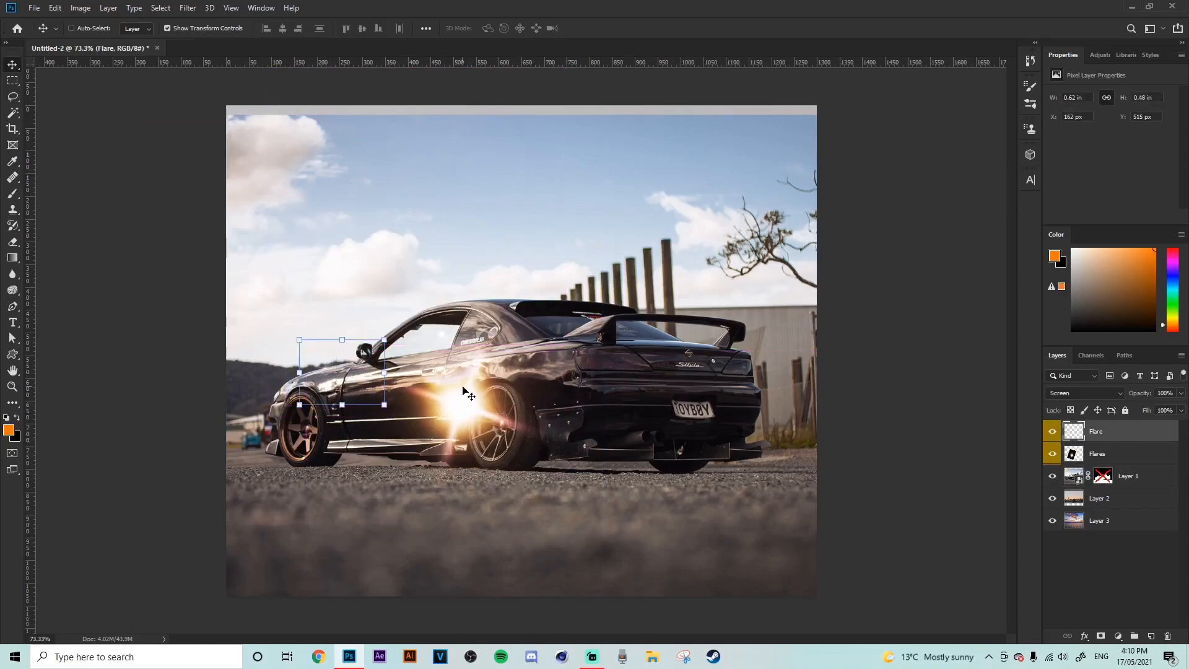
{"action": "left_click", "coordinate": [1053, 431]}
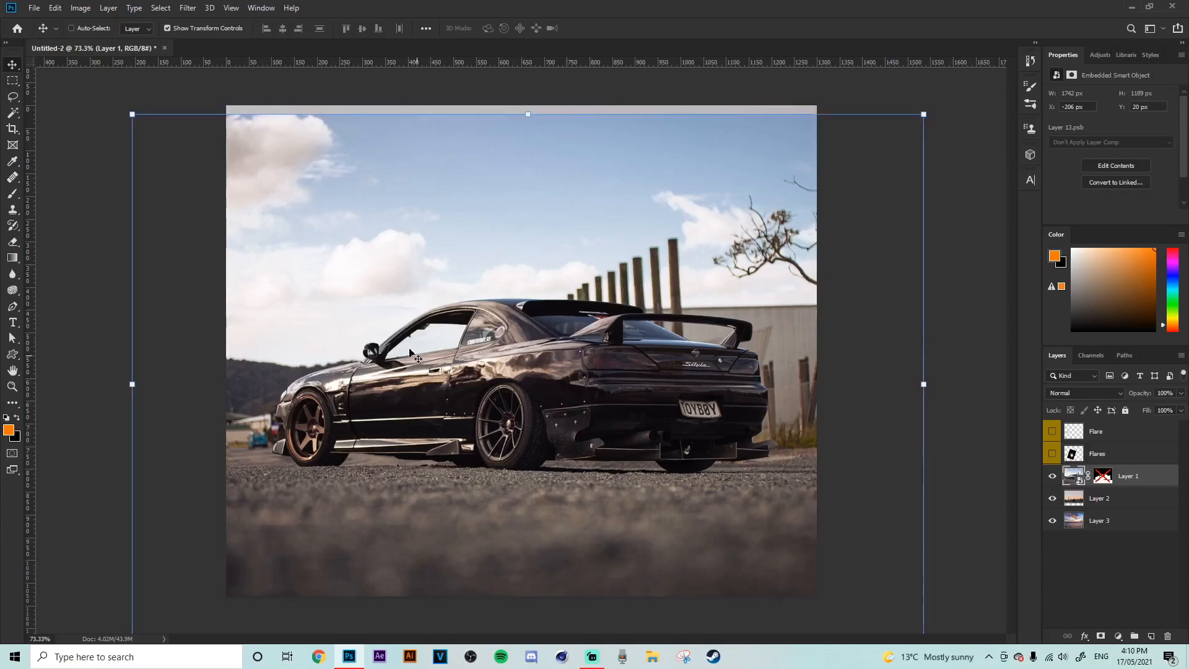
Step: Re-enable the car layer's mask with the Lasso tool so the sunset skyline shows behind it
{"action": "left_click", "coordinate": [13, 81]}
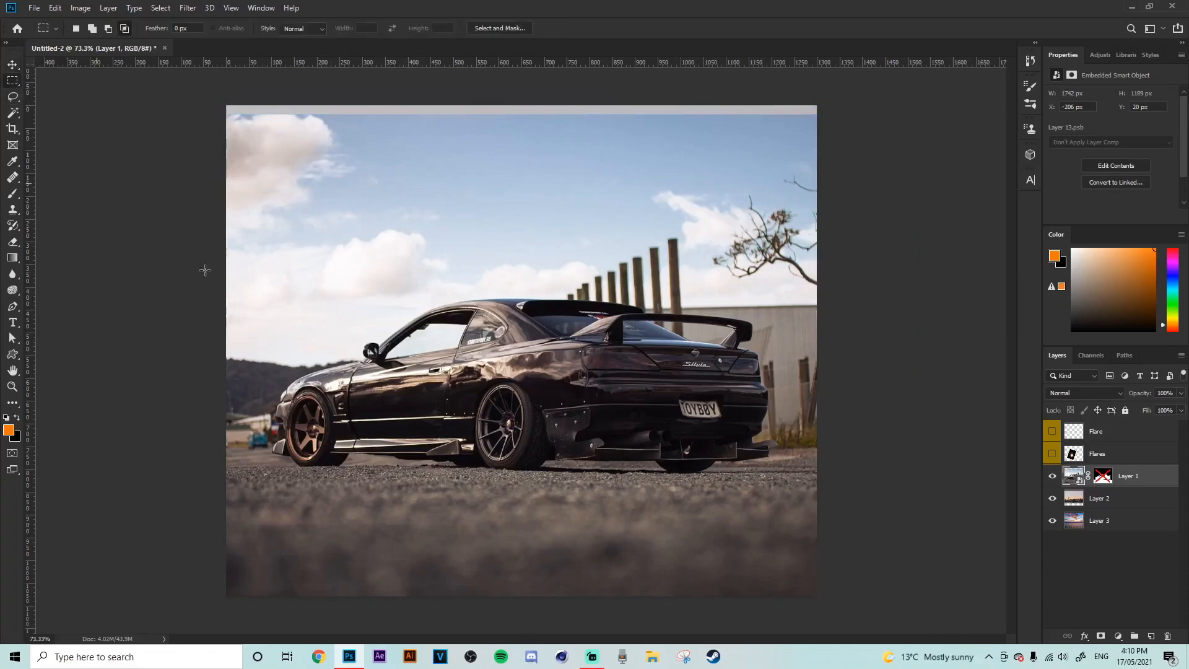
{"action": "mouse_move", "coordinate": [602, 535]}
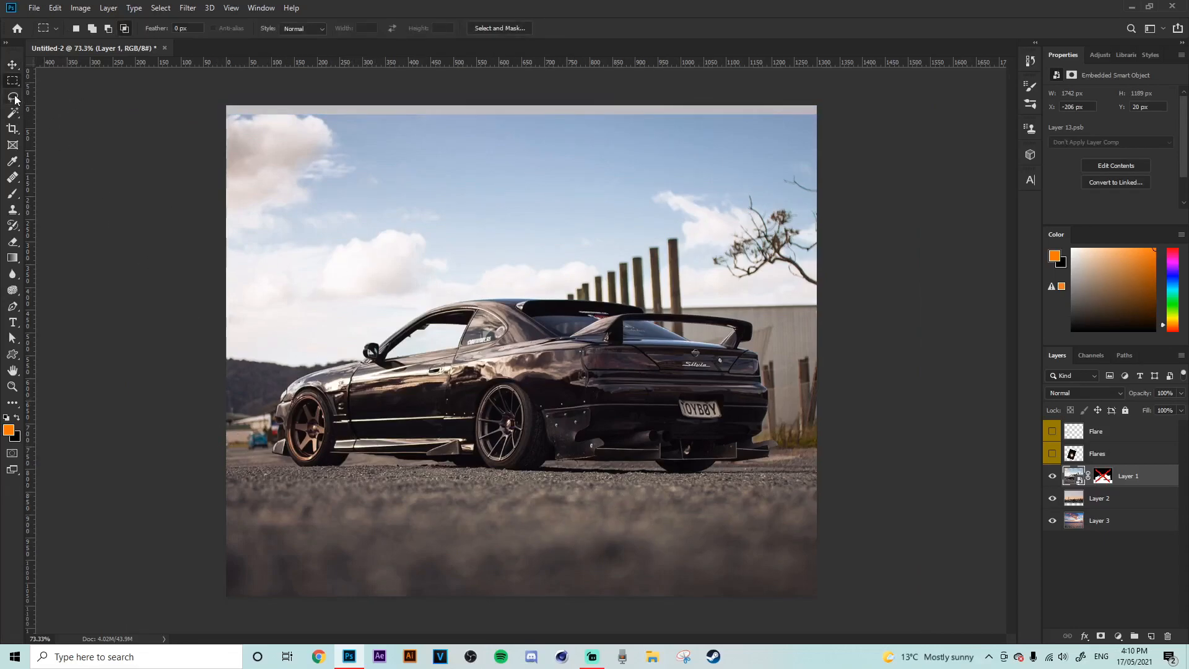
{"action": "left_click", "coordinate": [14, 96]}
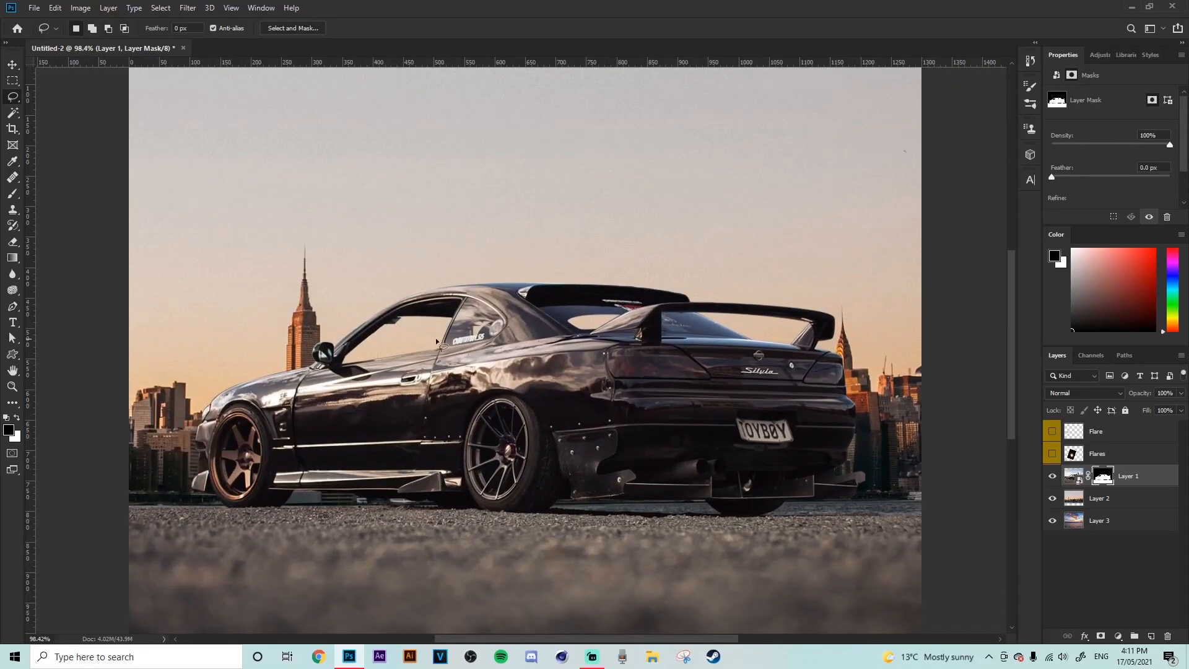
{"action": "mouse_move", "coordinate": [480, 348]}
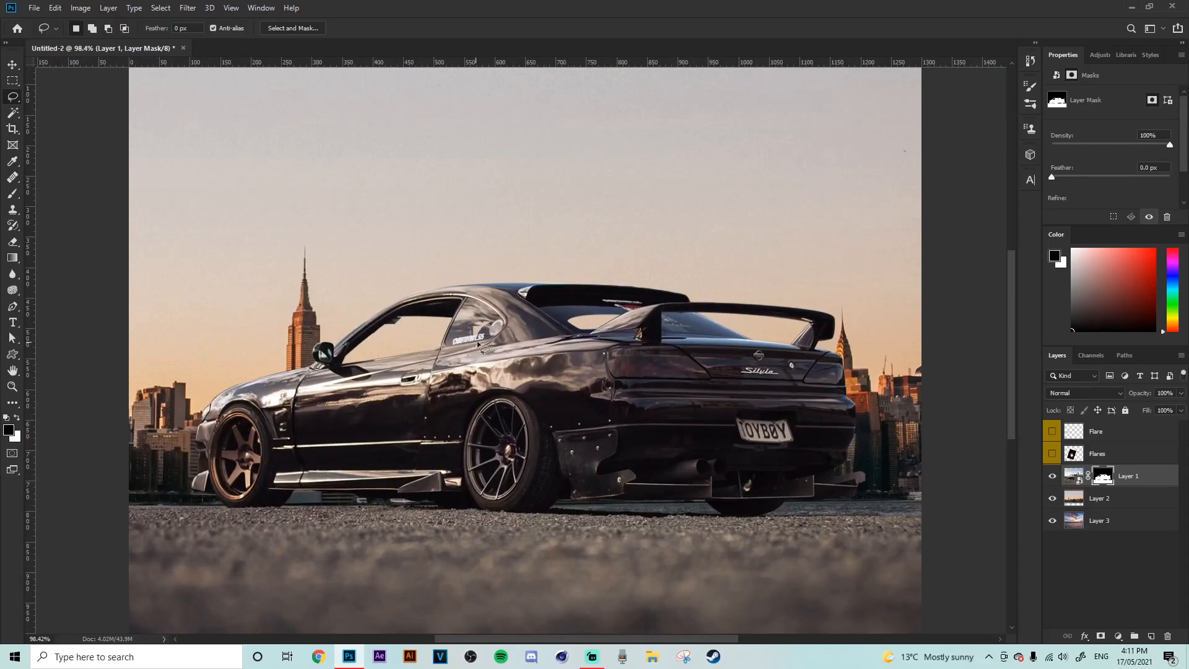
{"action": "mouse_move", "coordinate": [1119, 503]}
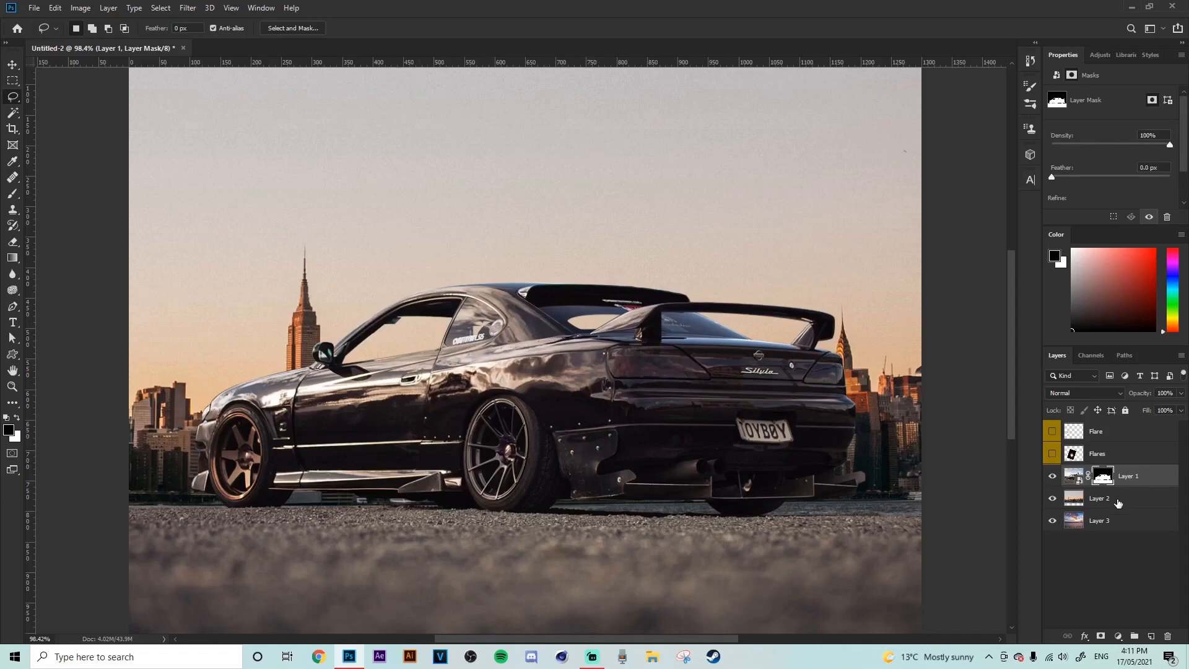
{"action": "right_click", "coordinate": [1105, 476]}
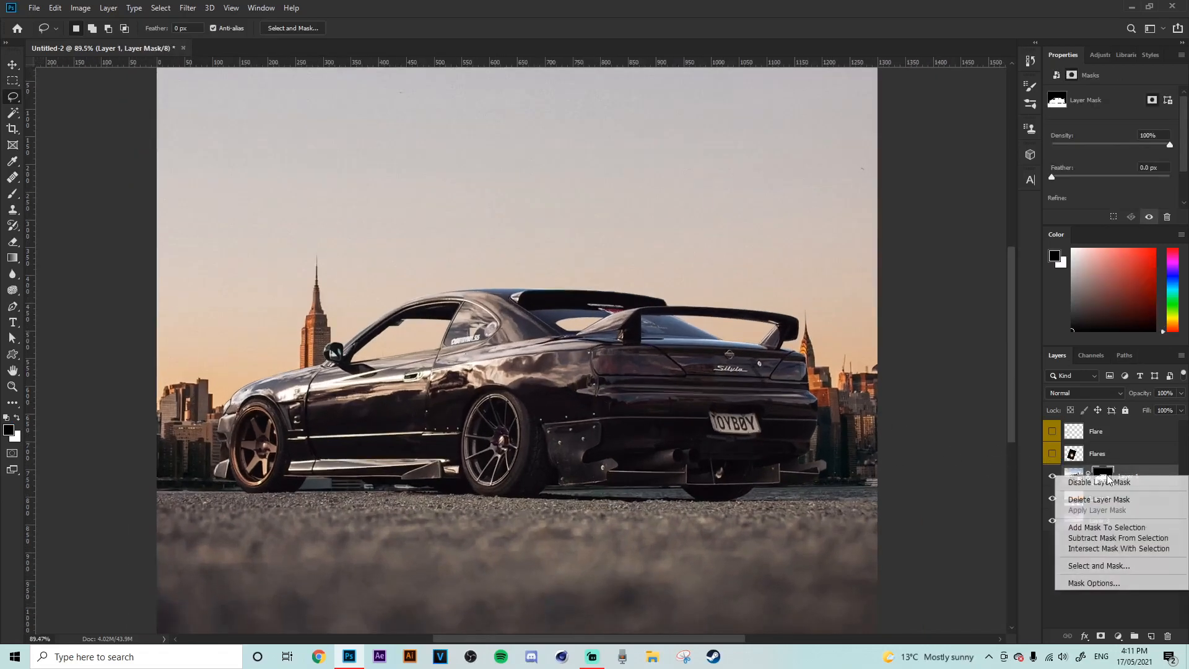
{"action": "left_click", "coordinate": [1098, 482]}
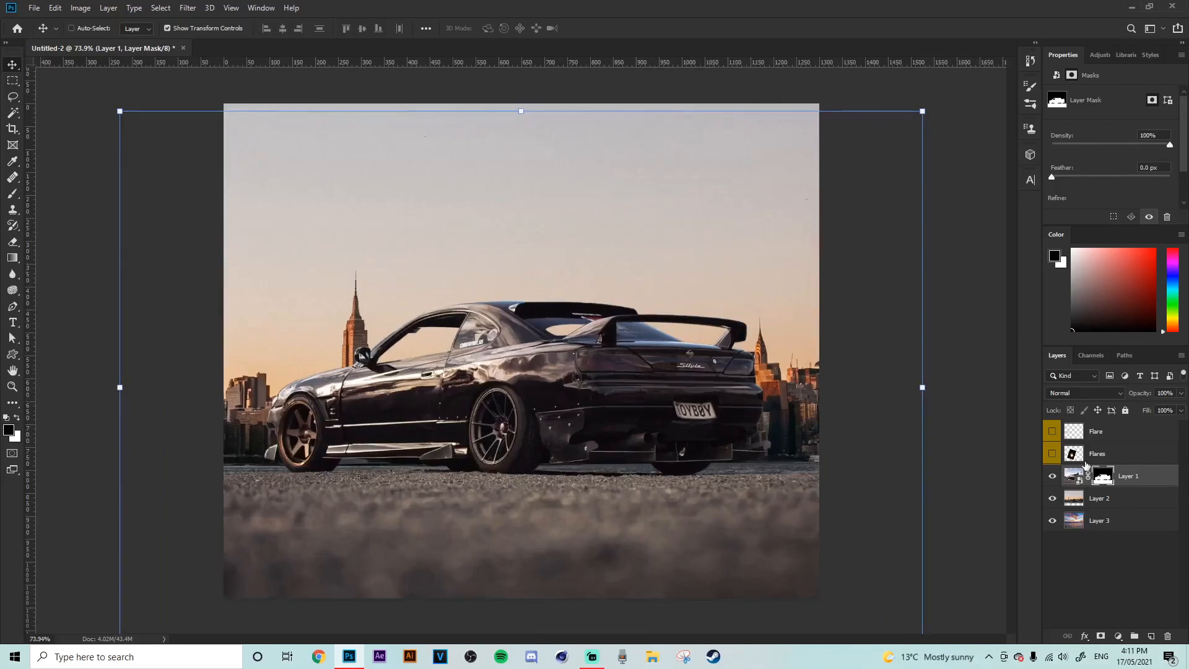
Step: Isolate the skyline layer and erase its plain sky with the Magic Eraser
{"action": "left_click", "coordinate": [1099, 498]}
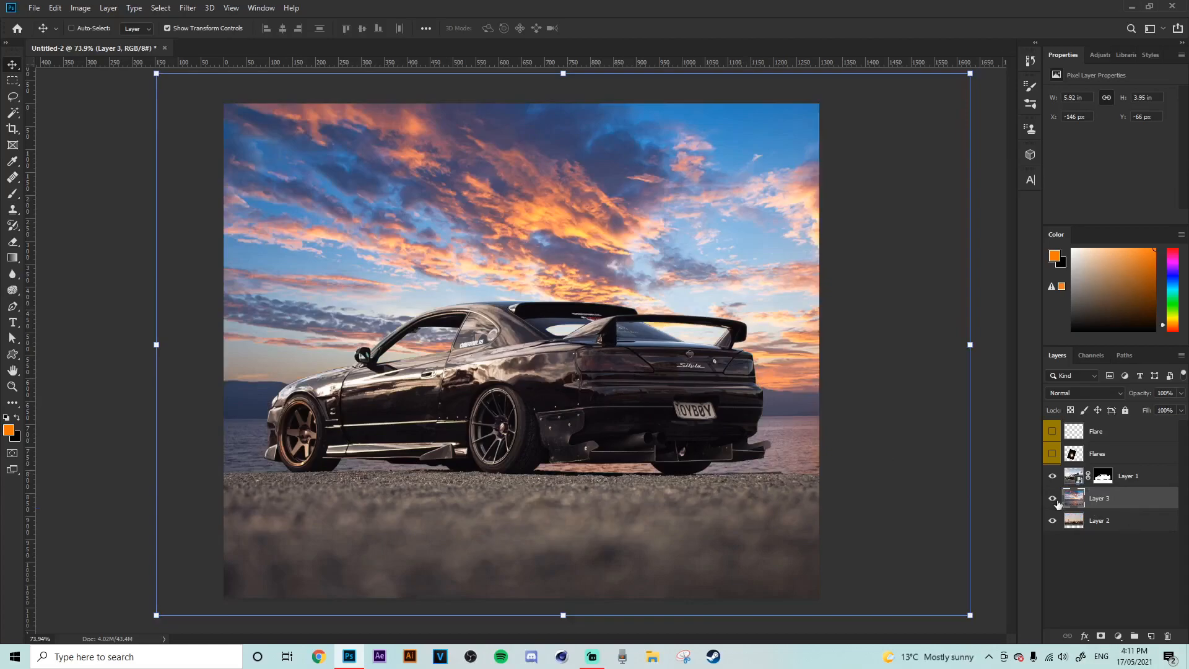
{"action": "left_click", "coordinate": [1052, 498]}
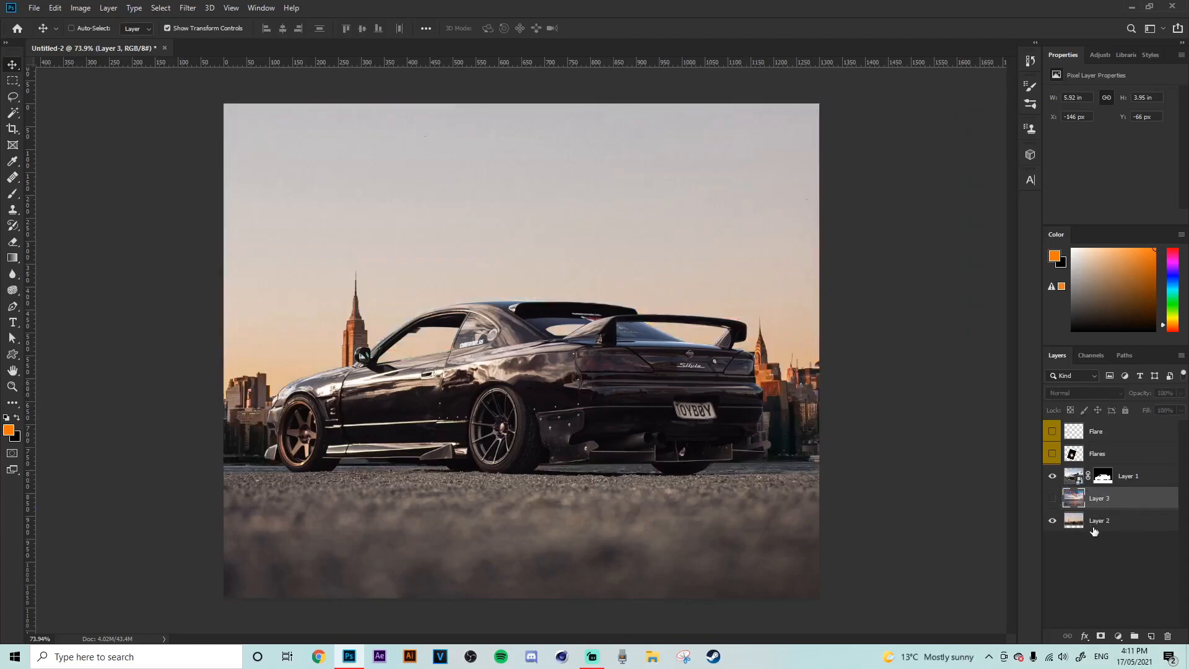
{"action": "left_click", "coordinate": [13, 243]}
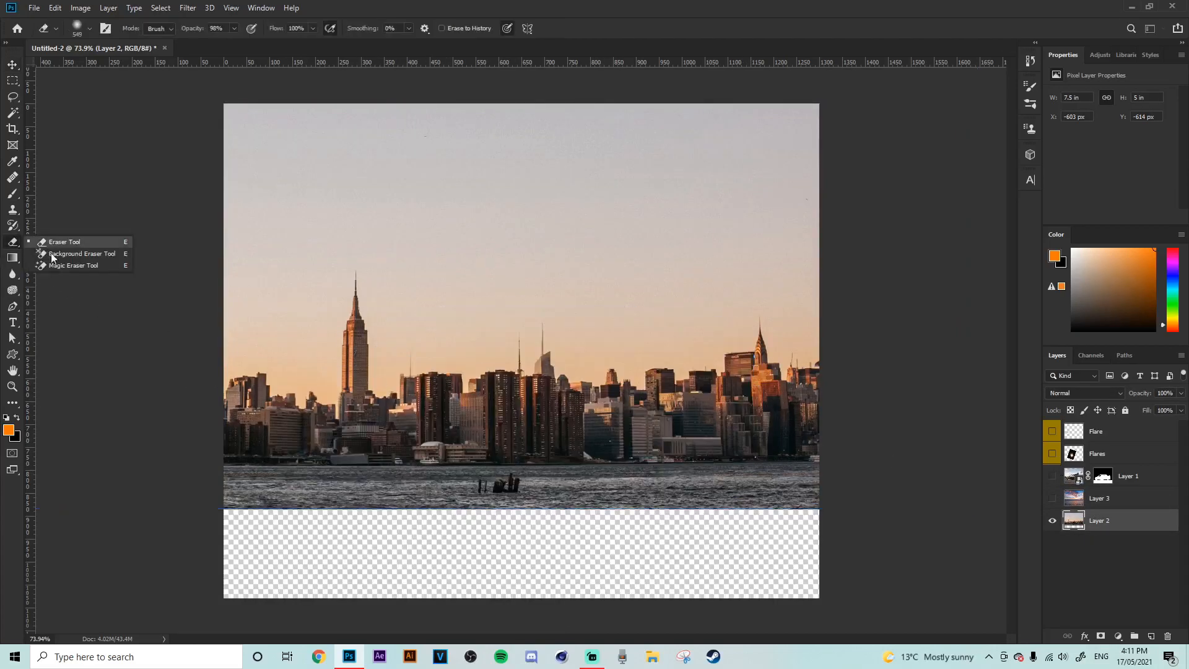
{"action": "left_click", "coordinate": [82, 254]}
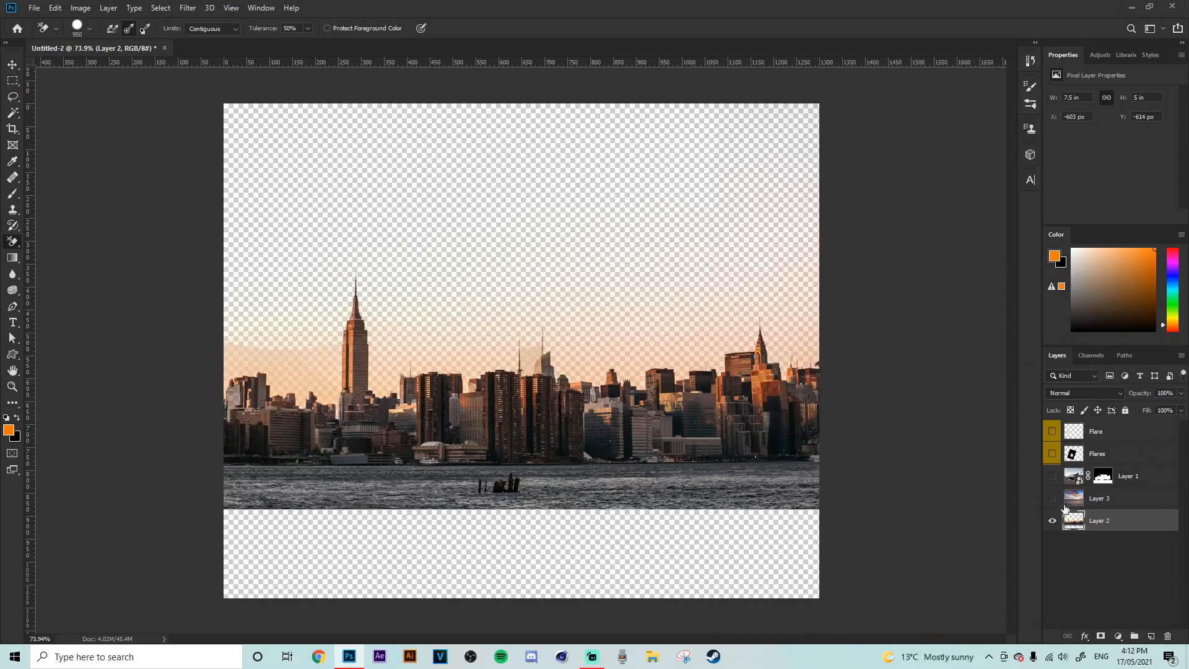
Step: Move the sunset clouds layer beneath the skyline and show the car layer again
{"action": "left_click", "coordinate": [1100, 521]}
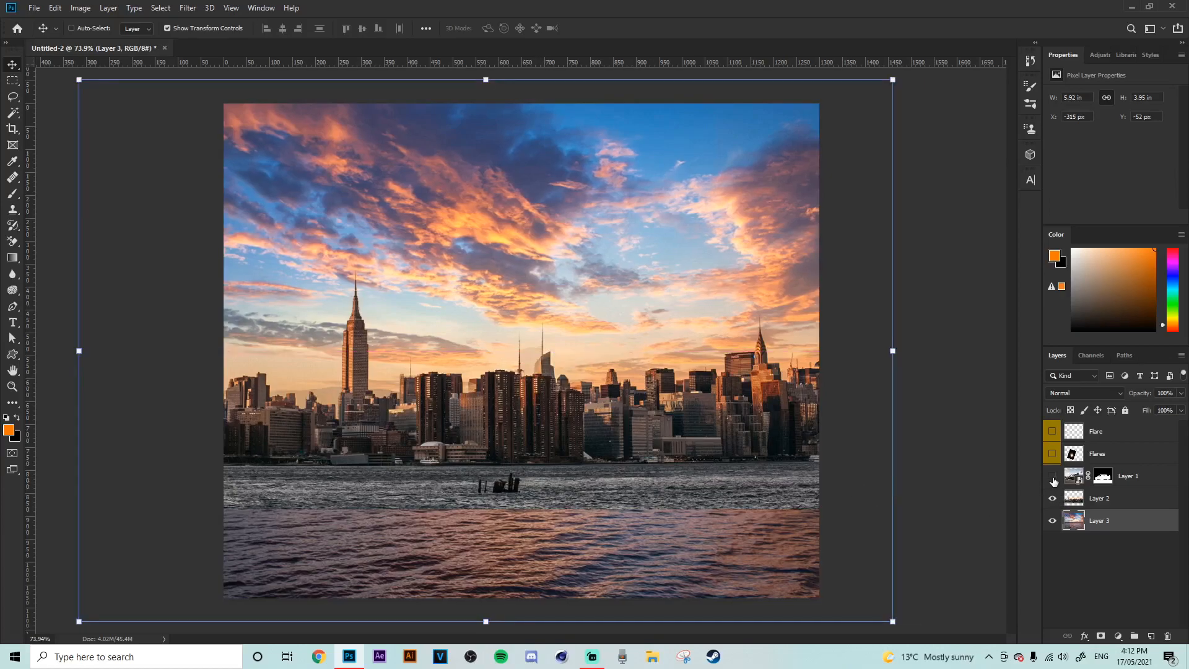
{"action": "left_click", "coordinate": [1053, 476]}
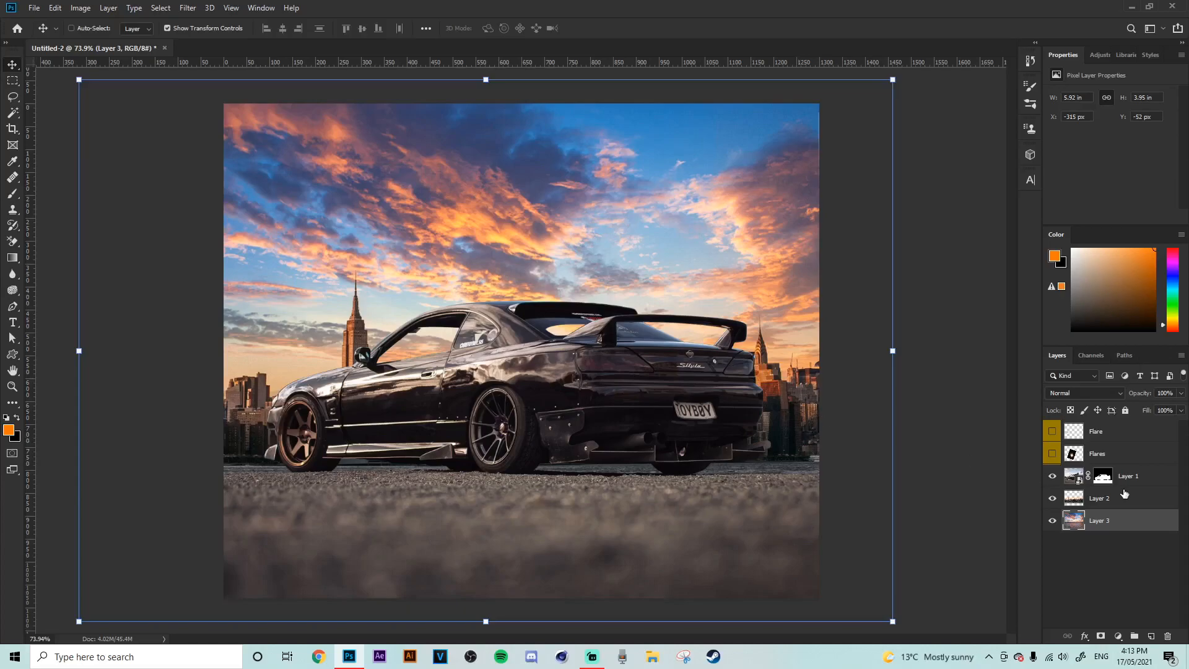
{"action": "left_click", "coordinate": [1129, 476]}
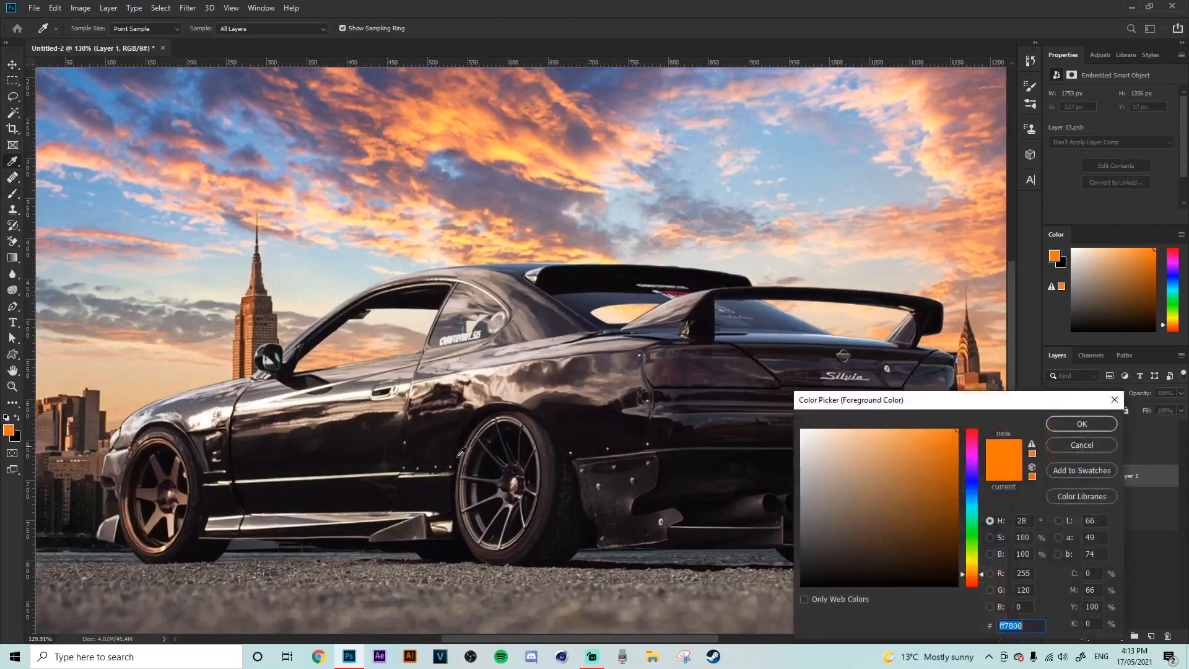
Step: Choose pale peach #ffd8b5 as the paint colour and select the skyline layer for new paint layers
{"action": "left_click", "coordinate": [848, 427]}
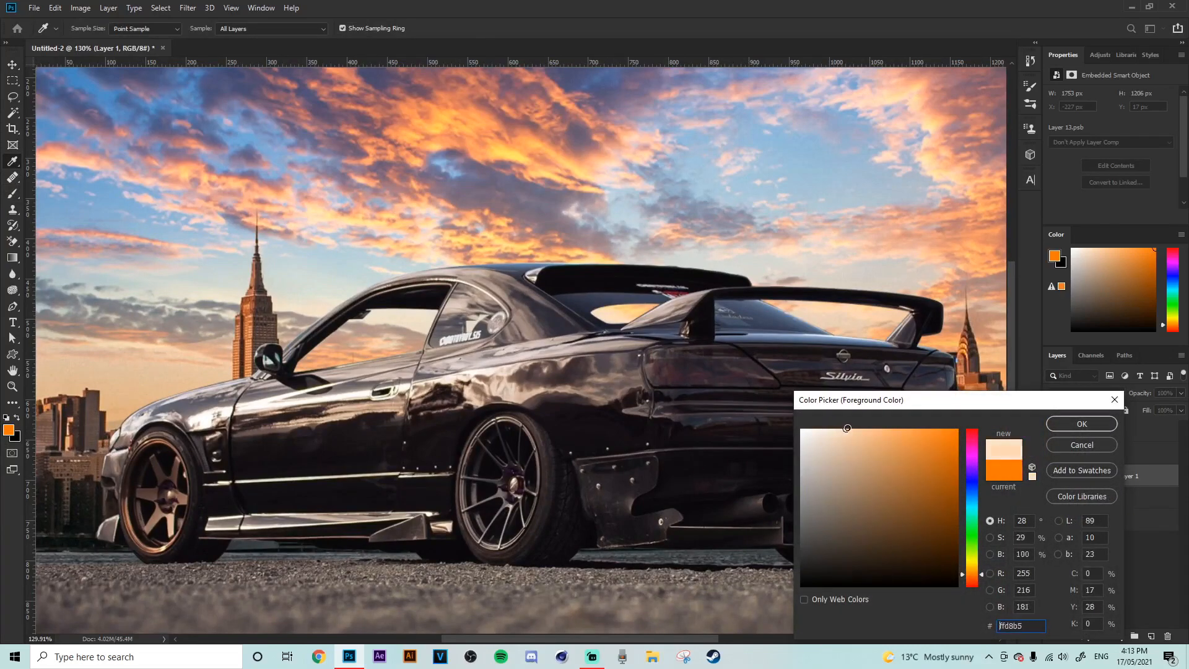
{"action": "left_click", "coordinate": [1081, 423]}
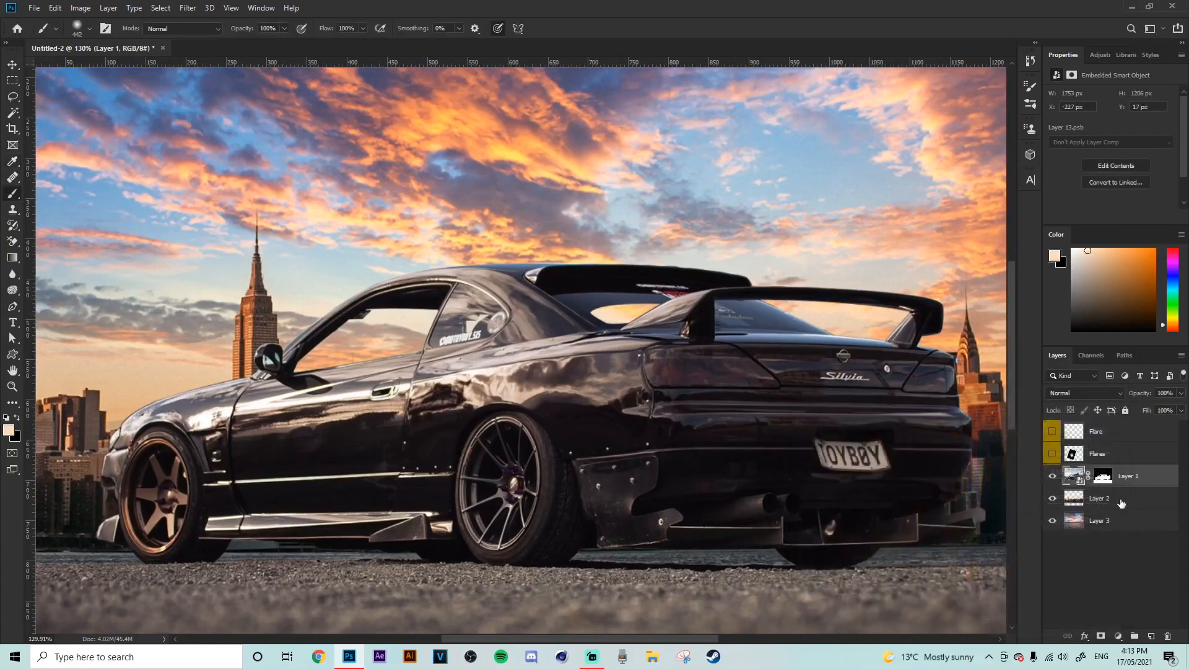
{"action": "left_click", "coordinate": [1135, 635]}
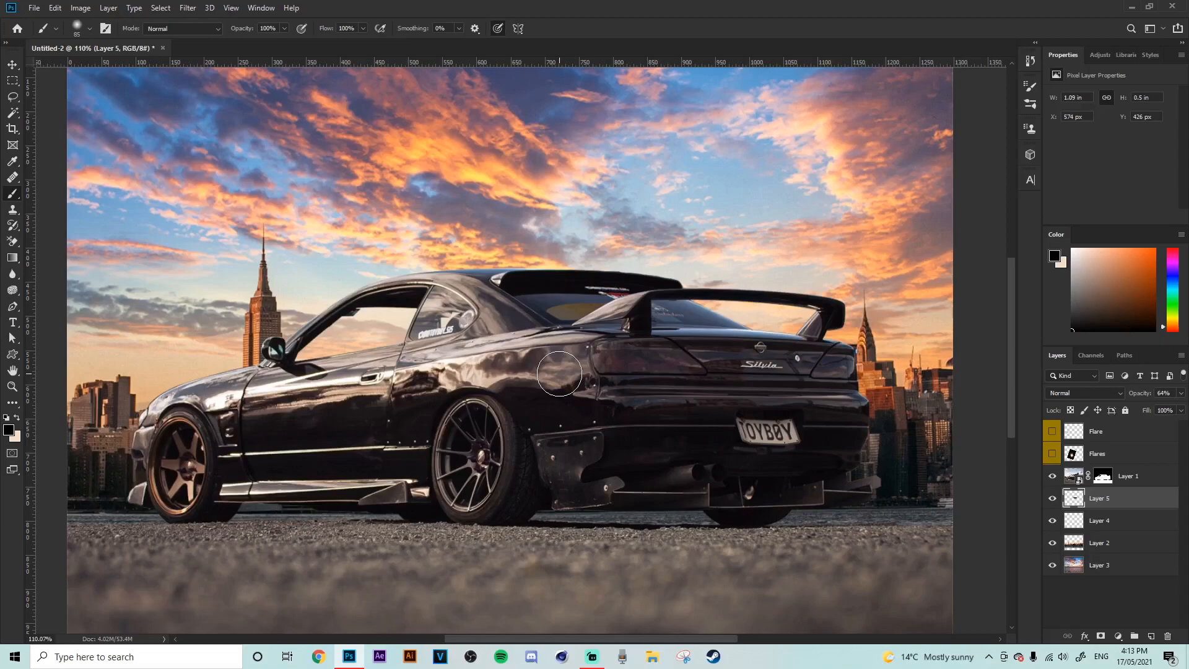
{"action": "mouse_move", "coordinate": [726, 426]}
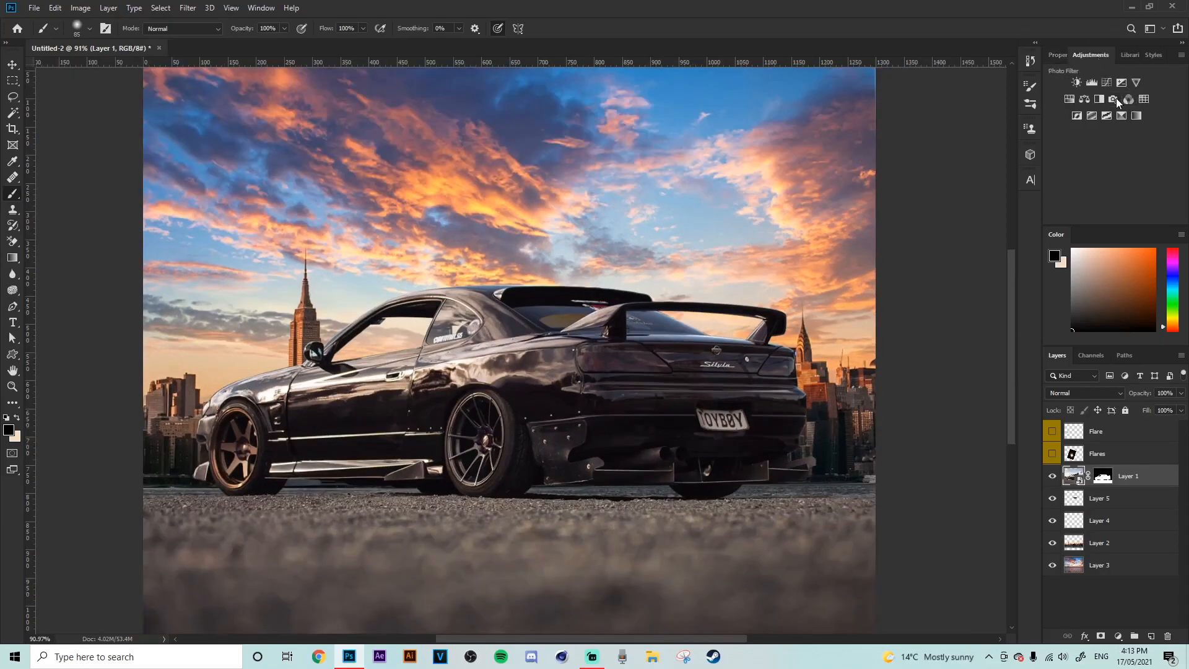
Step: Add a warming photo filter and a Selective Color adjustment clipped to the car, starting with Magentas
{"action": "left_click", "coordinate": [1112, 100]}
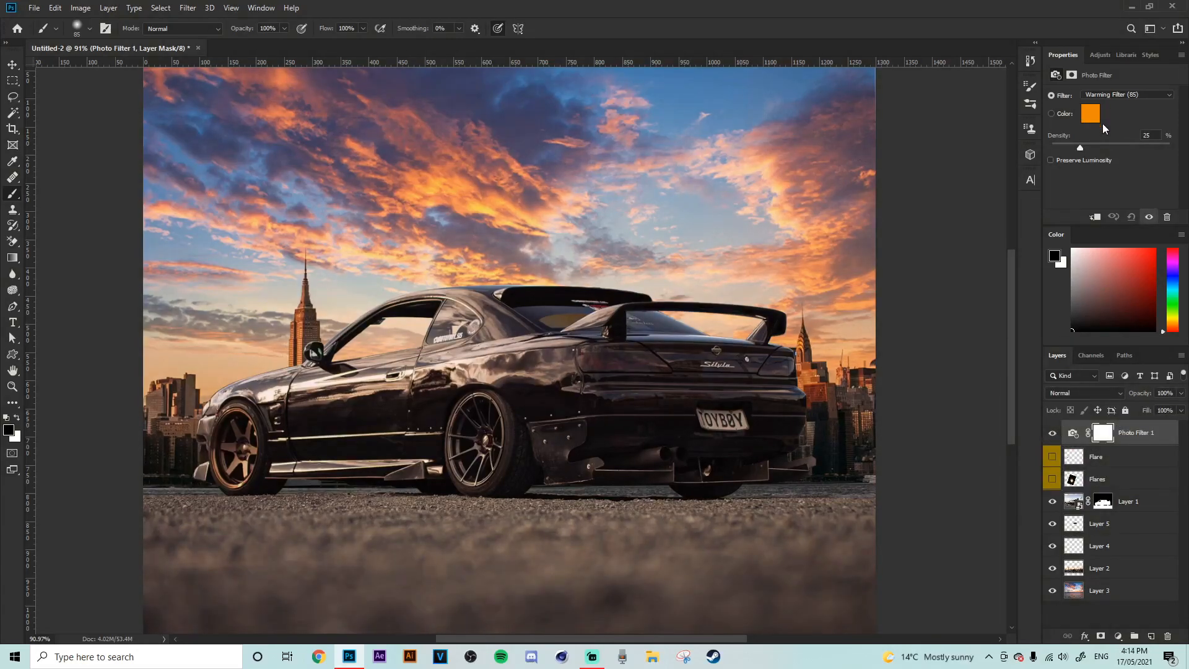
{"action": "left_click", "coordinate": [1091, 54]}
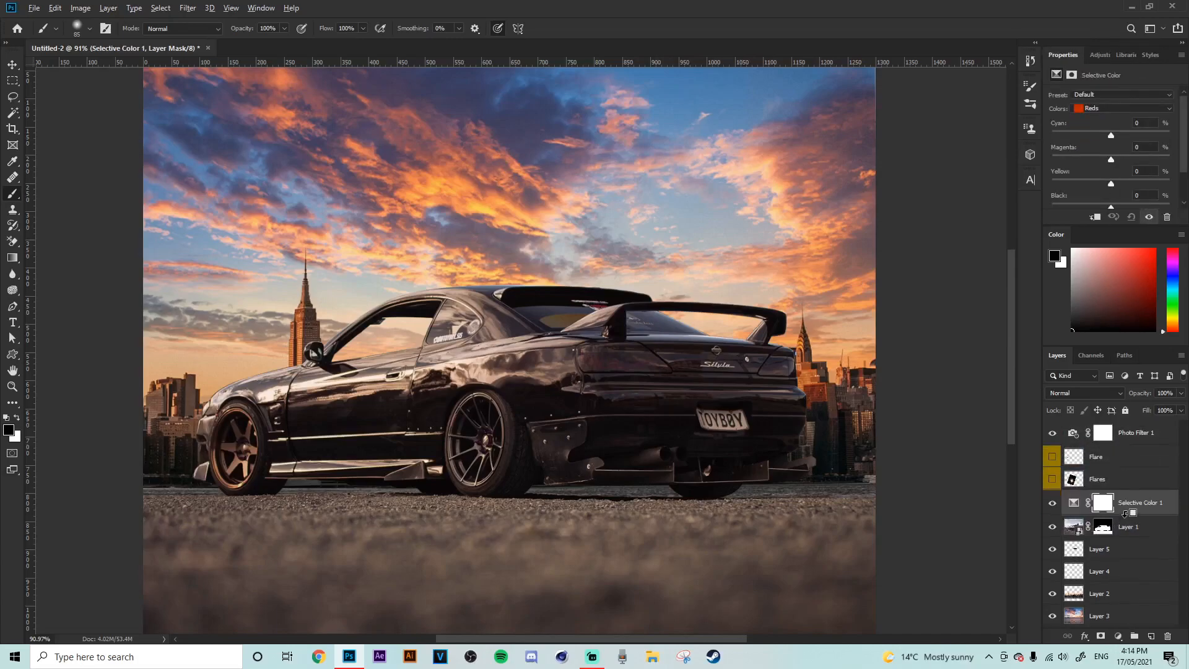
{"action": "left_click", "coordinate": [1122, 108]}
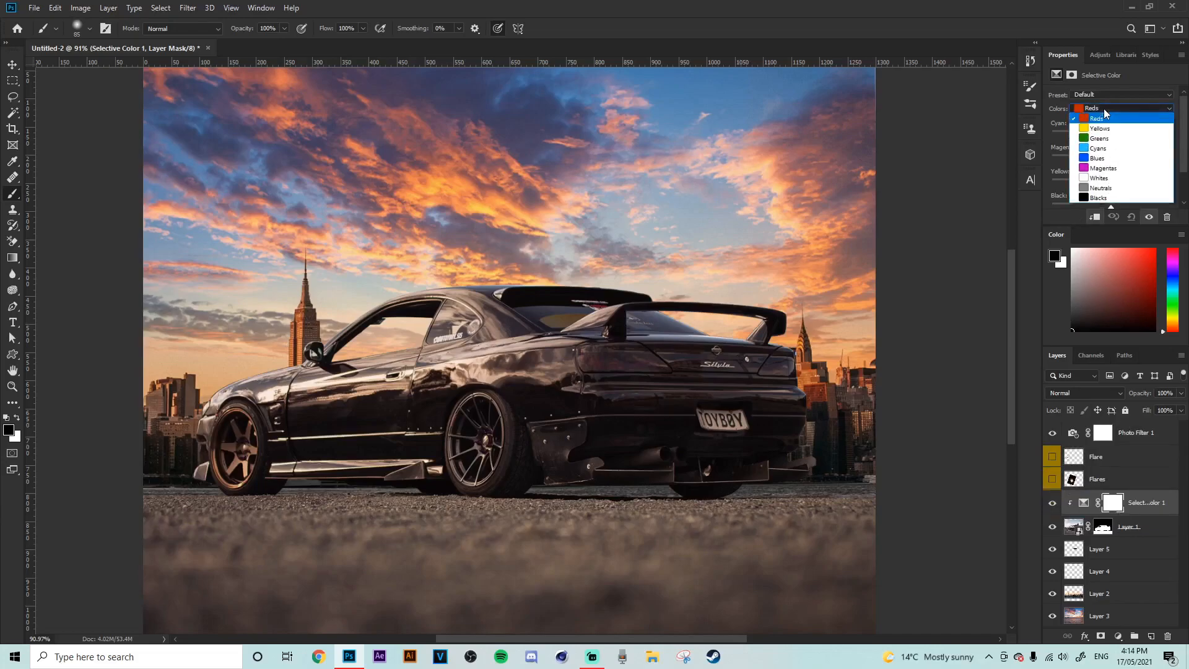
{"action": "left_click", "coordinate": [1101, 167]}
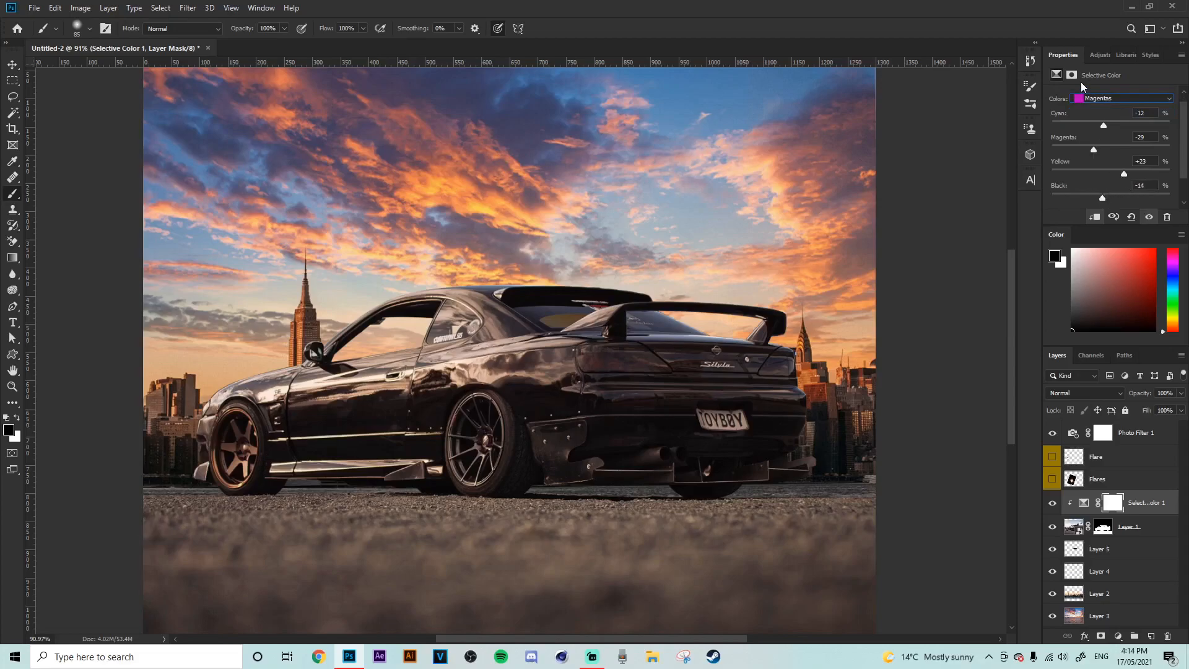
Step: Adjust the car's Blues and Reds (Reds: Cyan -74, Black +84) toward bronze
{"action": "left_click", "coordinate": [1125, 98]}
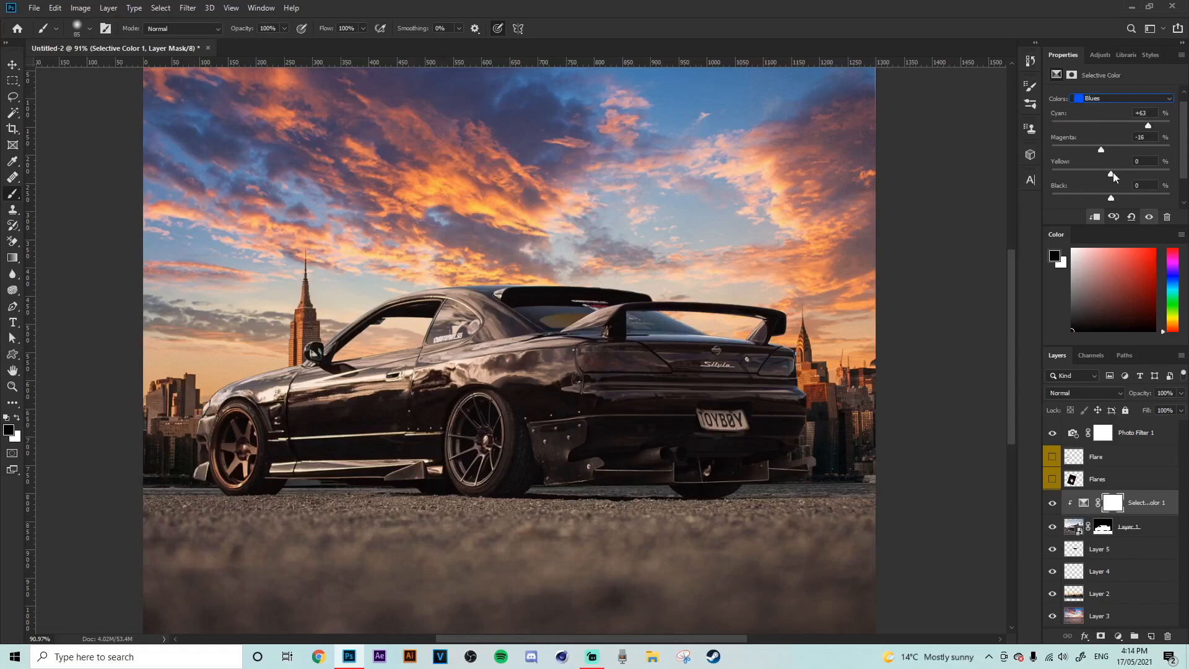
{"action": "left_click", "coordinate": [1123, 98]}
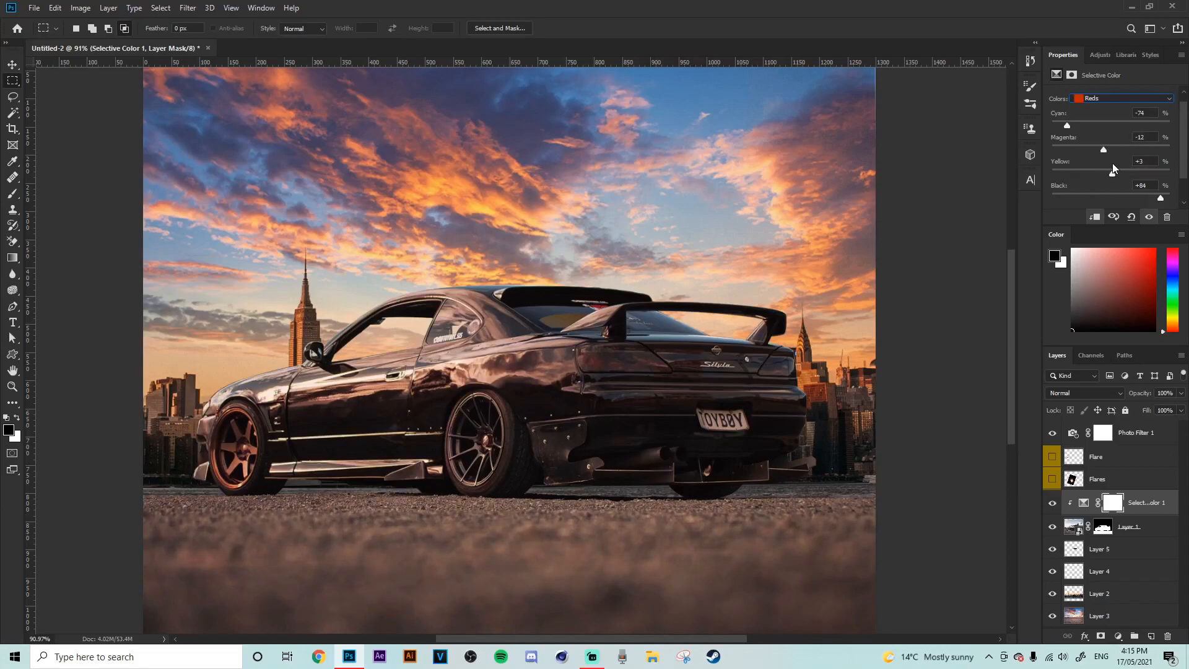
{"action": "left_click", "coordinate": [1091, 55]}
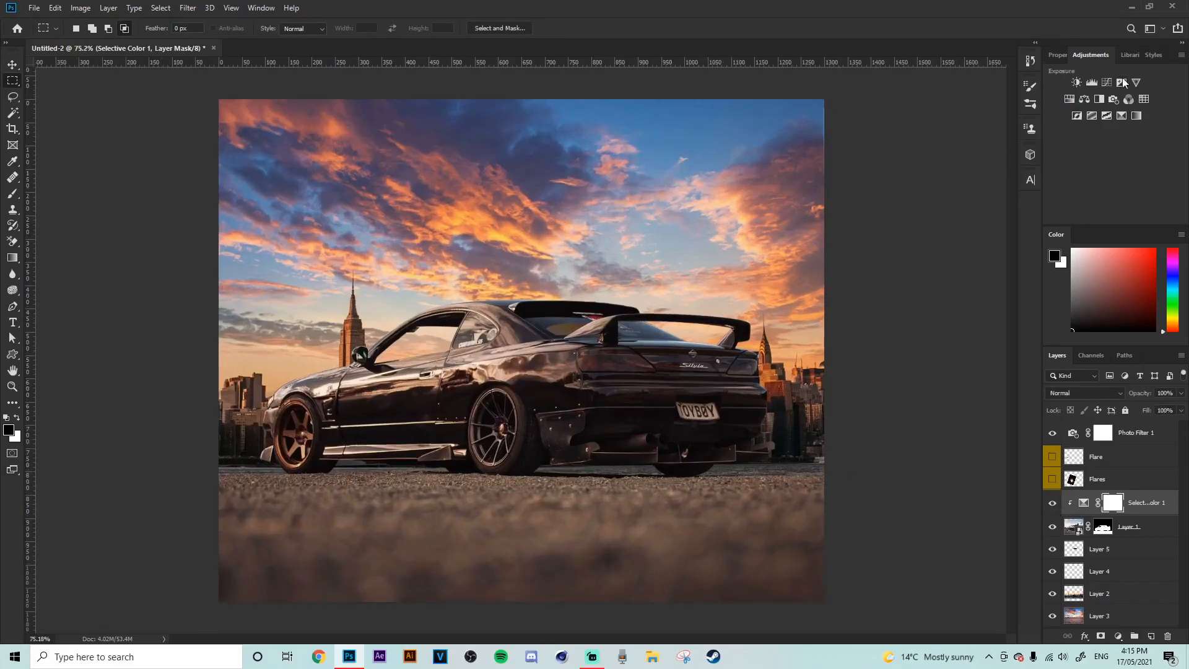
Step: Add an Exposure -2.06 adjustment clipped to the car and brush its darkening onto chosen areas
{"action": "left_click", "coordinate": [1092, 98]}
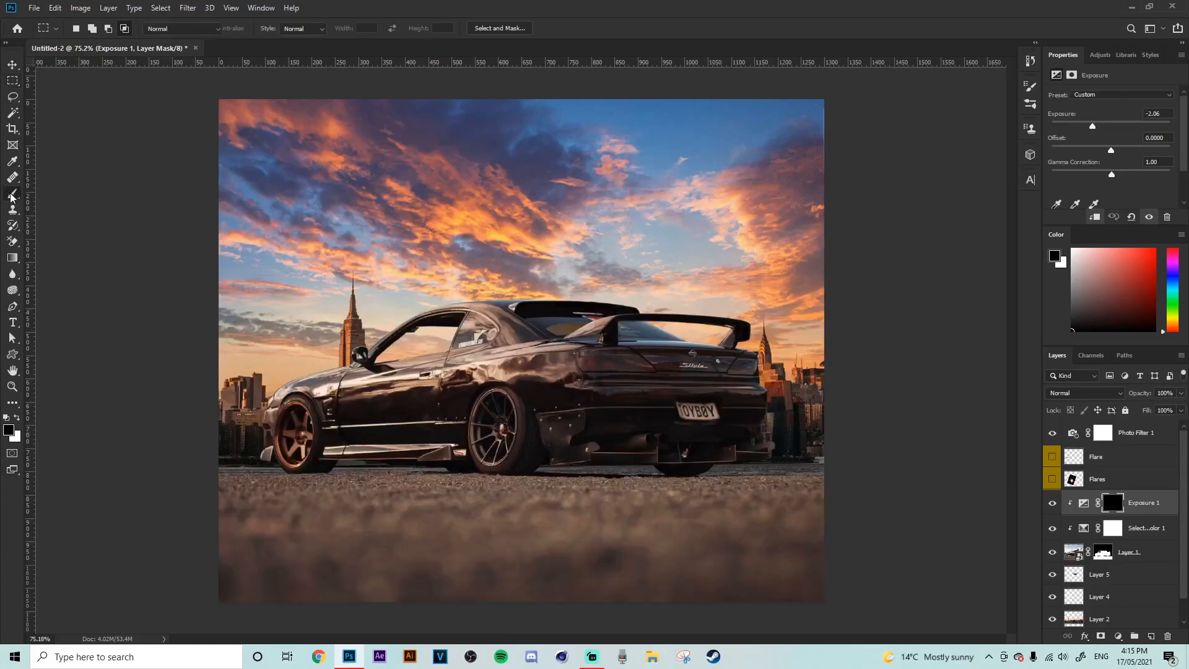
{"action": "left_click", "coordinate": [13, 195]}
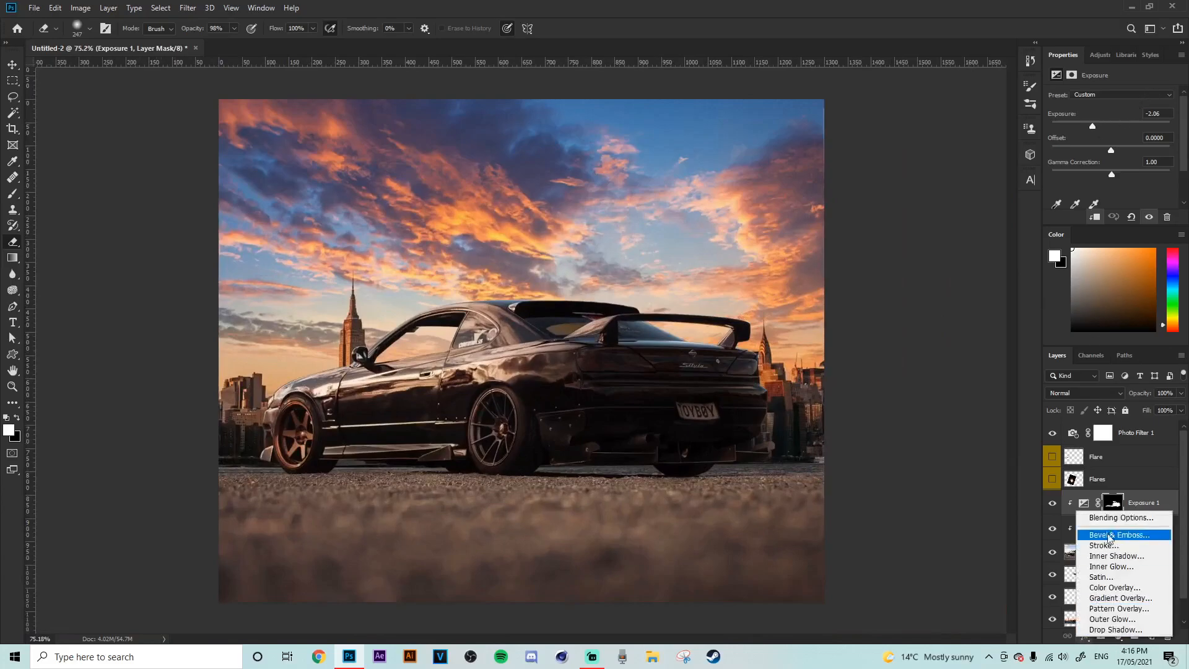
Step: Limit the exposure via Blend If, then add a colorized Hue/Saturation (15, 63, +52) tint on the car
{"action": "left_click", "coordinate": [1120, 517]}
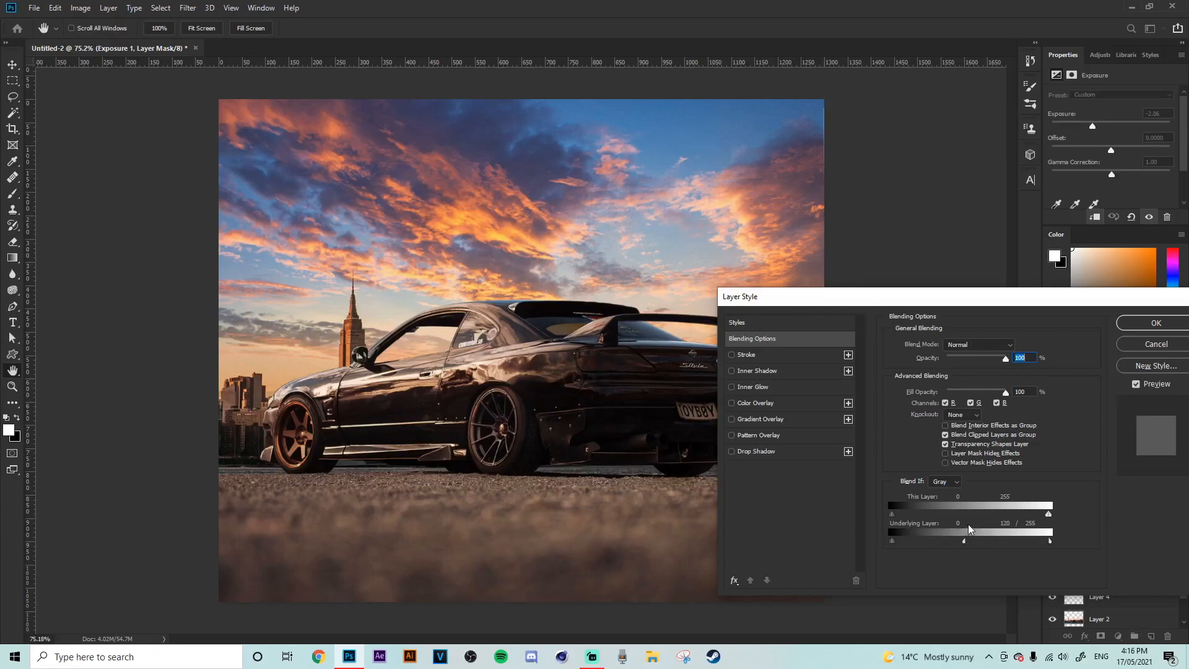
{"action": "left_click", "coordinate": [1156, 323]}
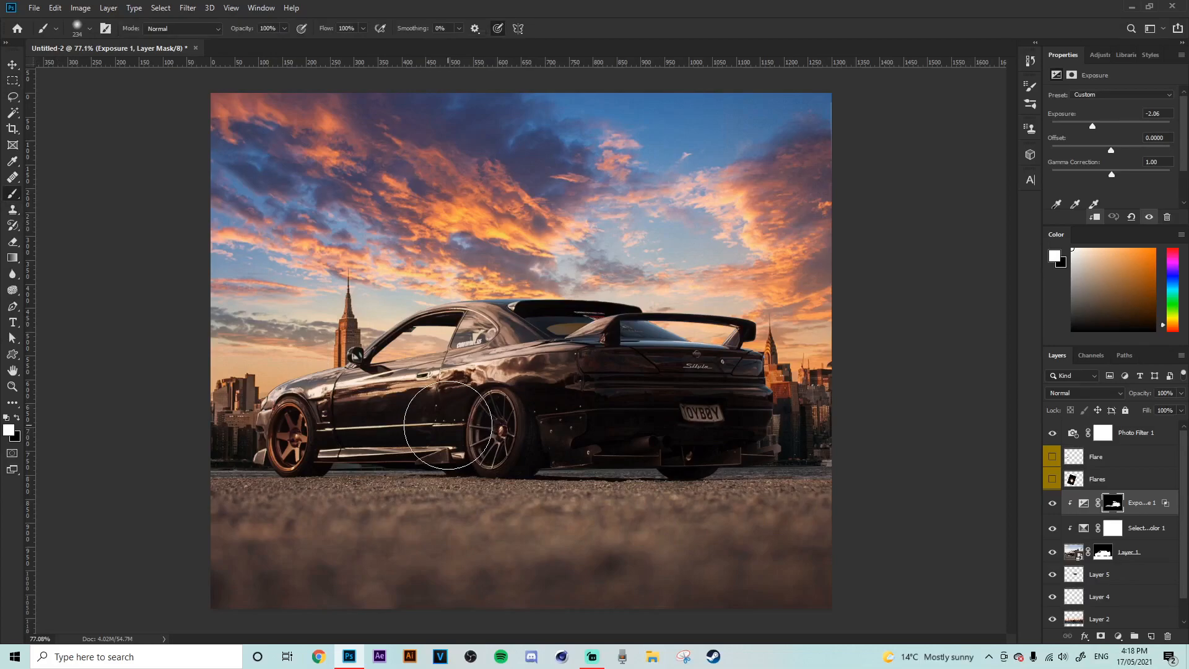
{"action": "mouse_move", "coordinate": [575, 310]}
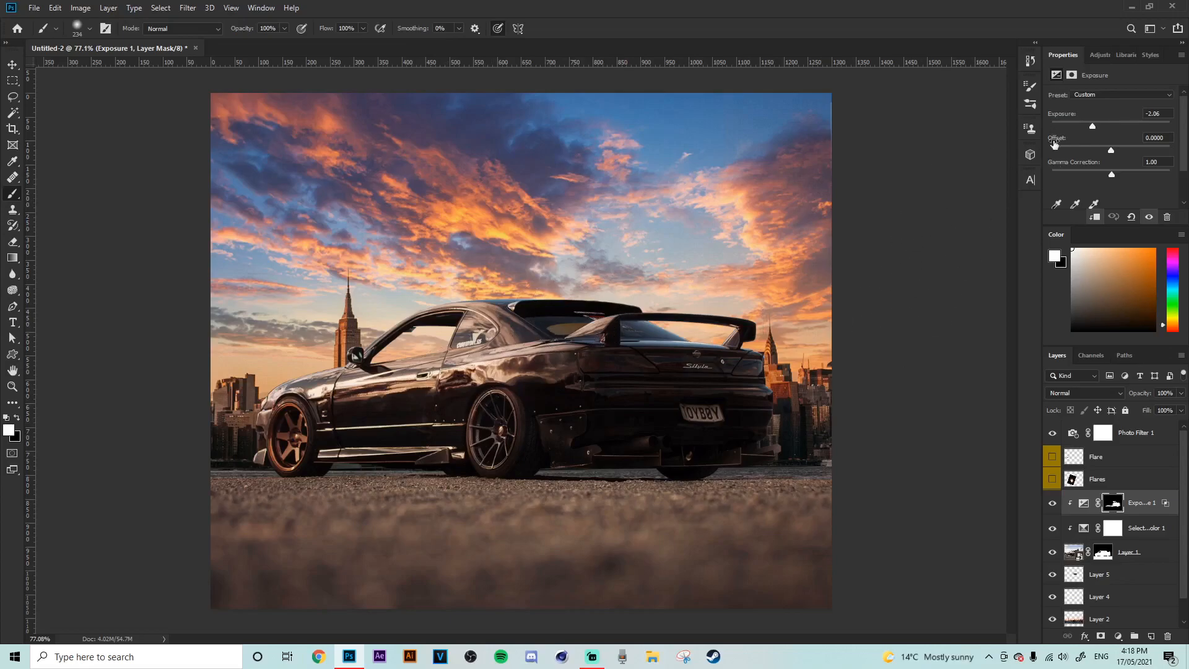
{"action": "left_click", "coordinate": [1091, 54]}
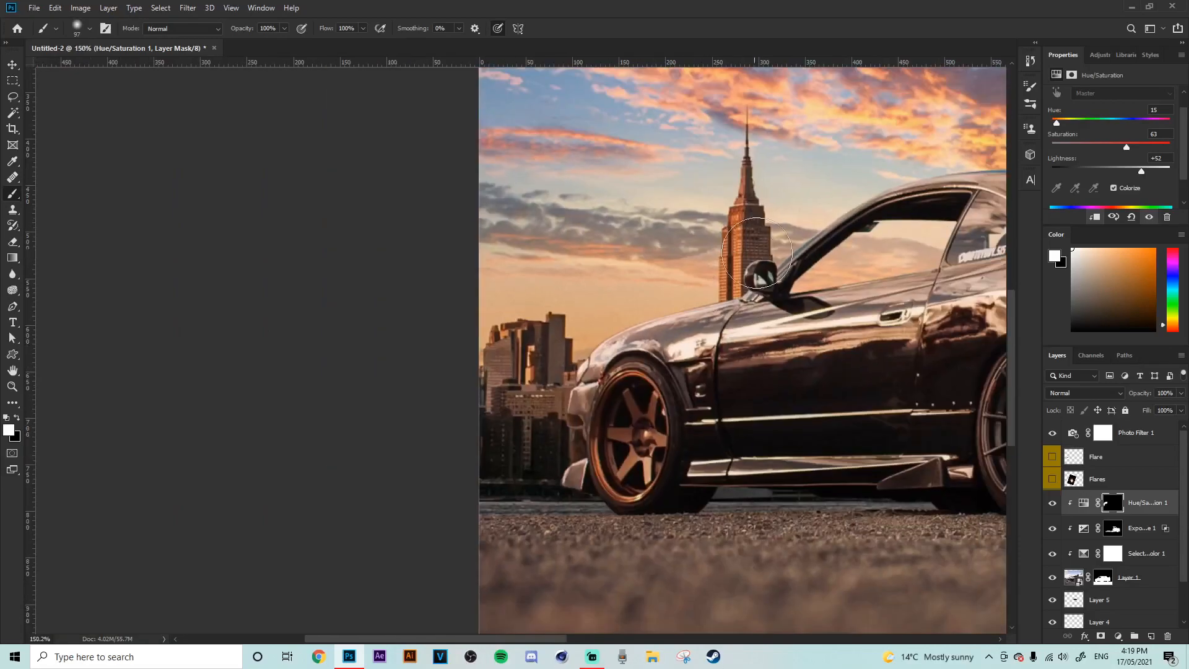
{"action": "scroll", "scroll_direction": "up", "scroll_amount": 3}
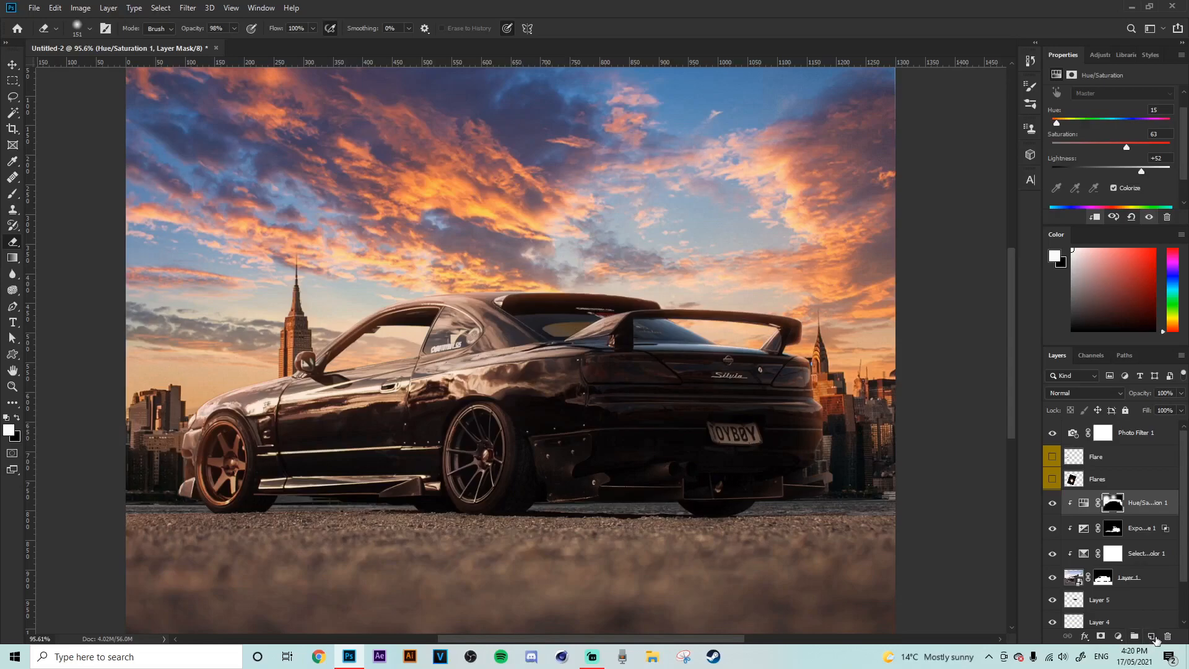
Step: Create a new empty layer set to Overlay blending above the car adjustments
{"action": "left_click", "coordinate": [1155, 635]}
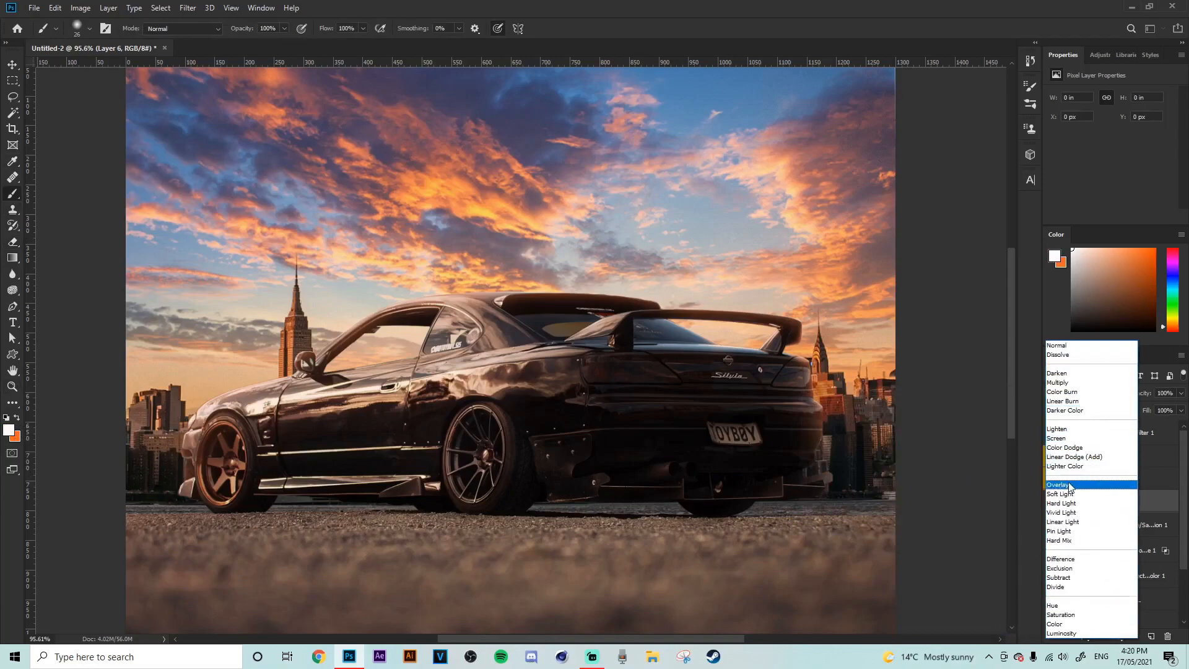
{"action": "left_click", "coordinate": [1058, 483]}
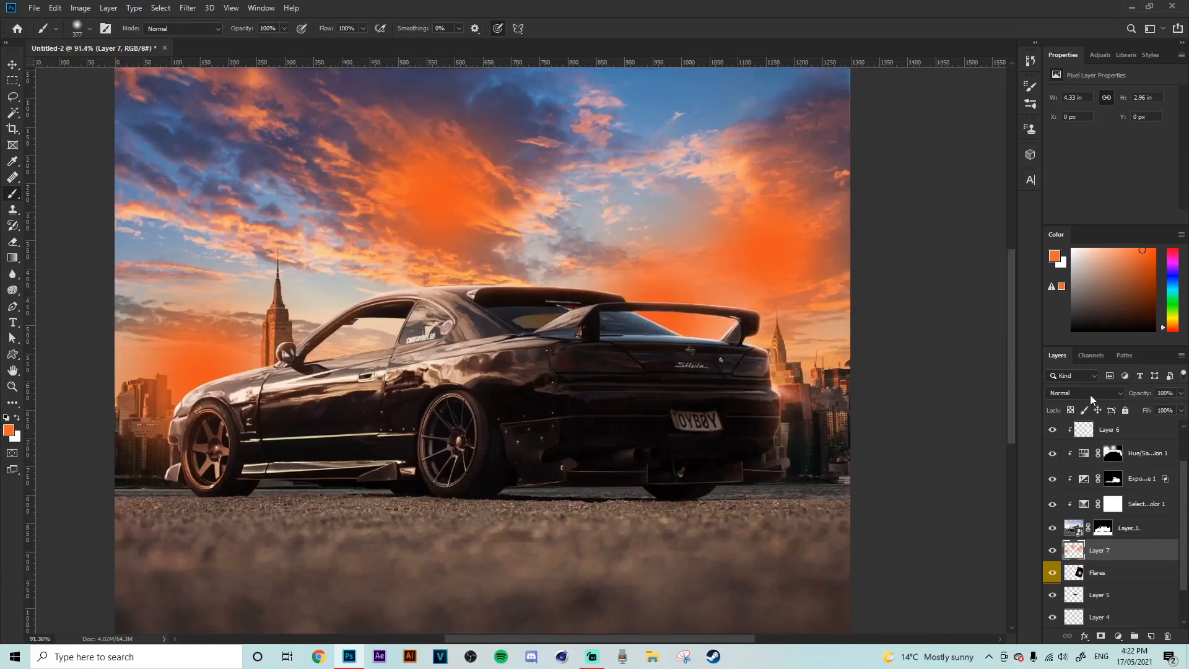
Step: Paint an orange glow in the right sky on a new layer blending as Screen
{"action": "left_click", "coordinate": [1082, 393]}
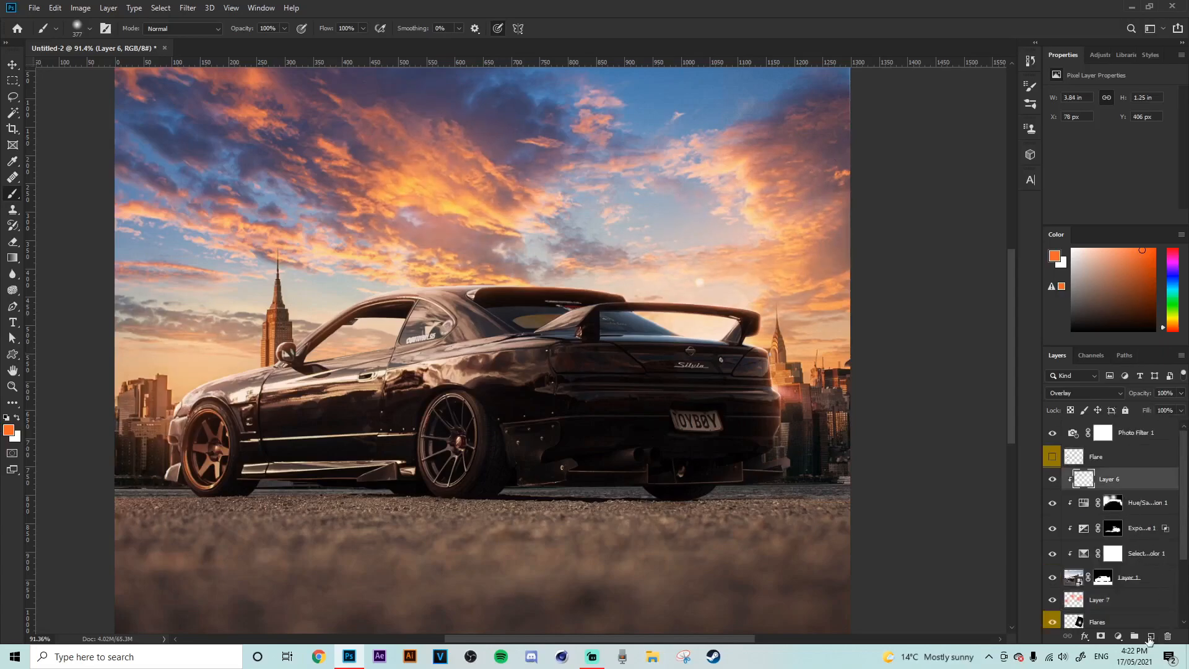
{"action": "left_click", "coordinate": [1152, 636]}
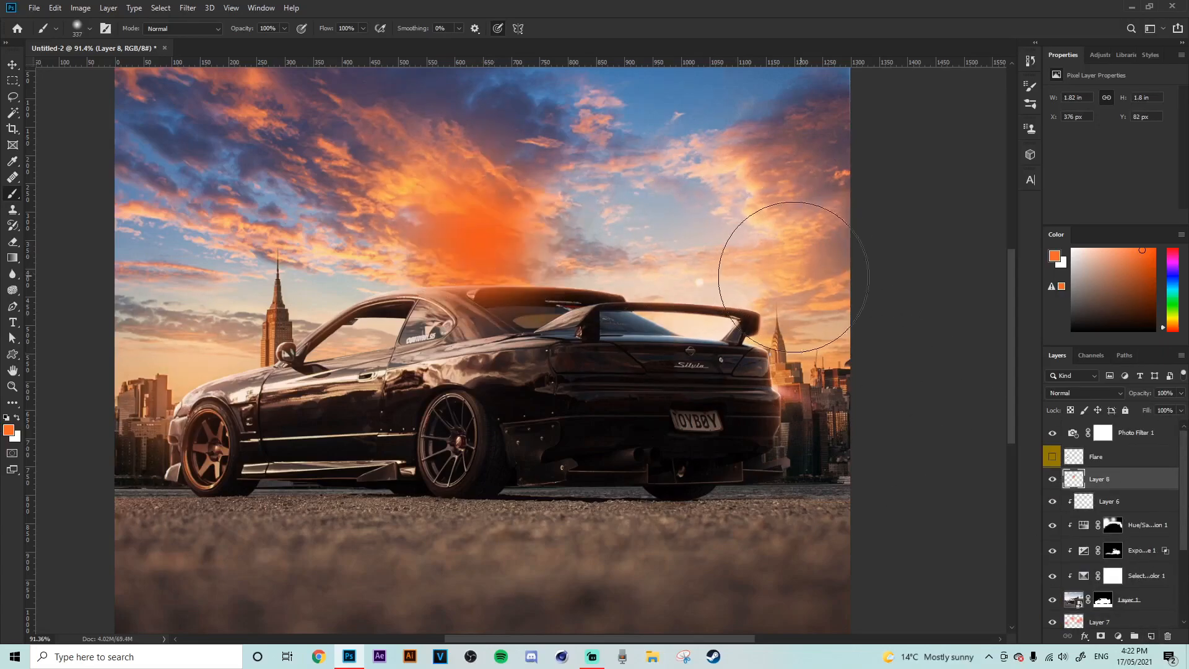
{"action": "left_click", "coordinate": [1084, 393]}
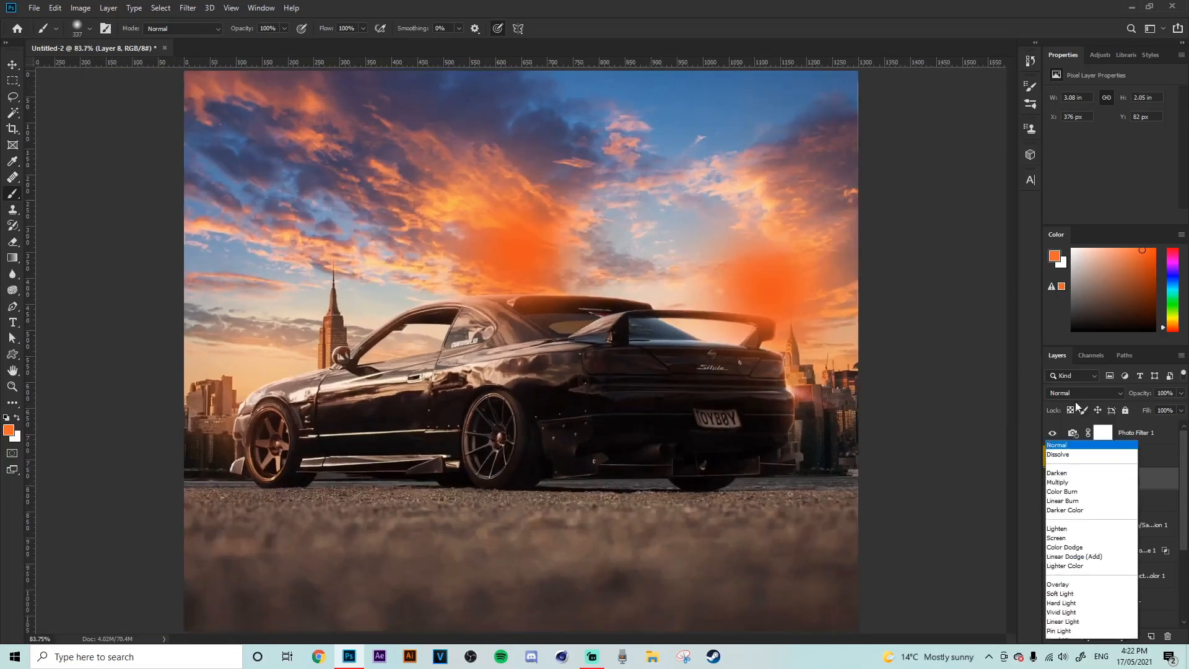
{"action": "left_click", "coordinate": [1055, 537]}
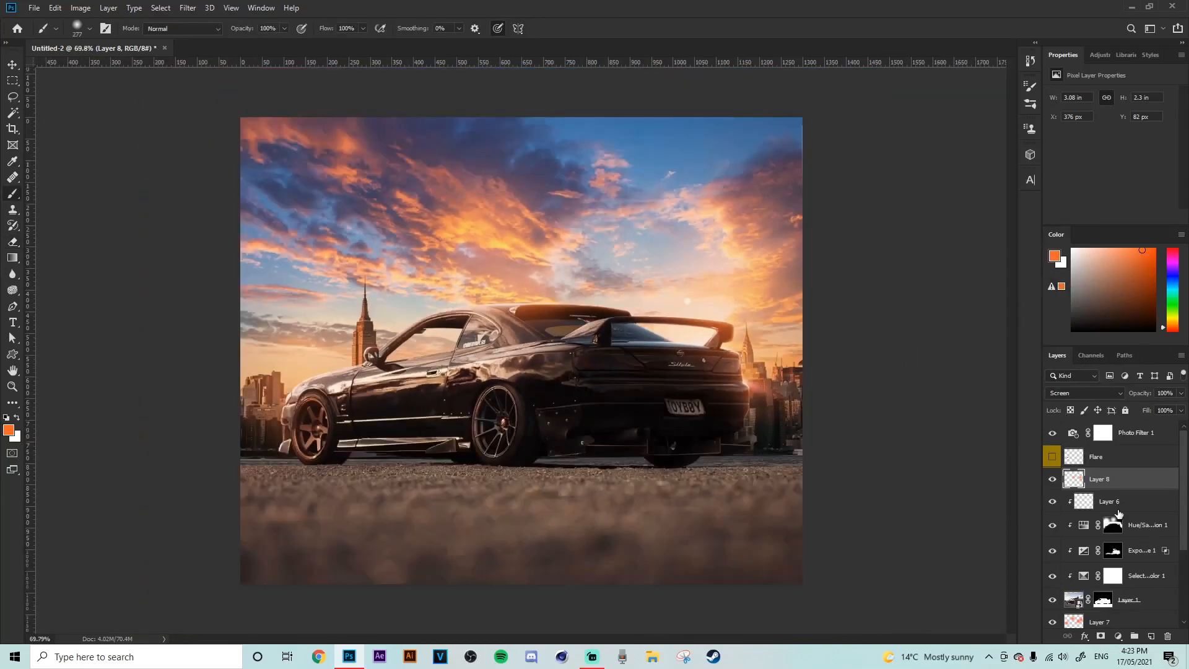
Step: Add an Exposure adjustment at -1.99 and invert its mask to black
{"action": "left_click", "coordinate": [1108, 500]}
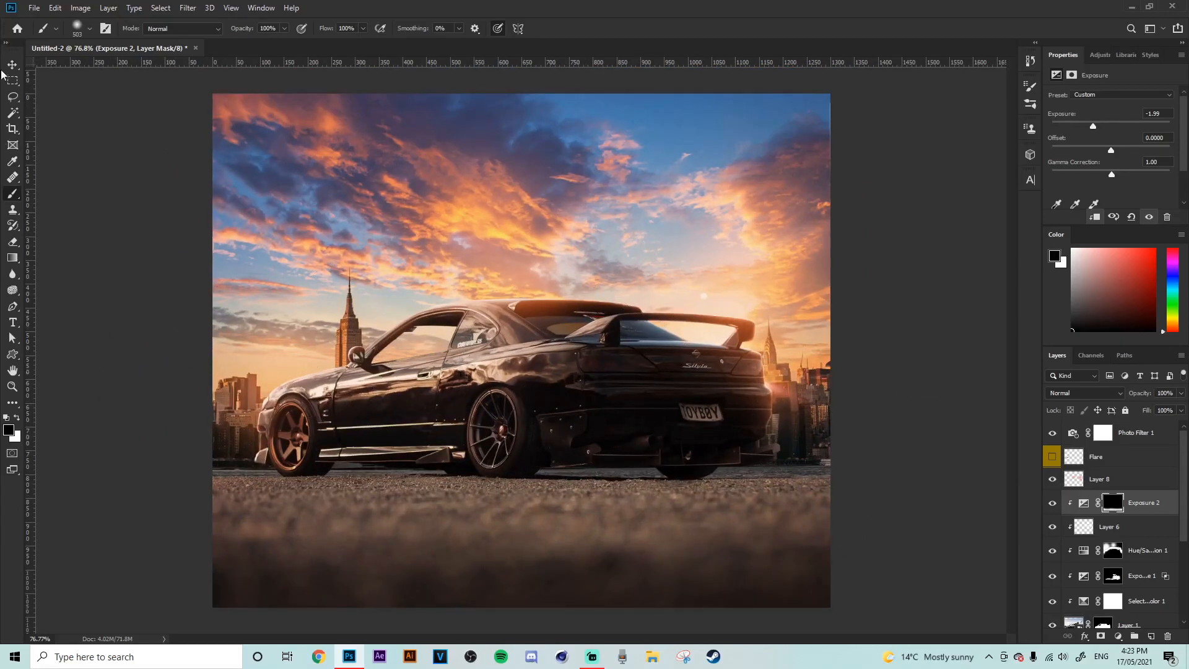
{"action": "left_click", "coordinate": [13, 81]}
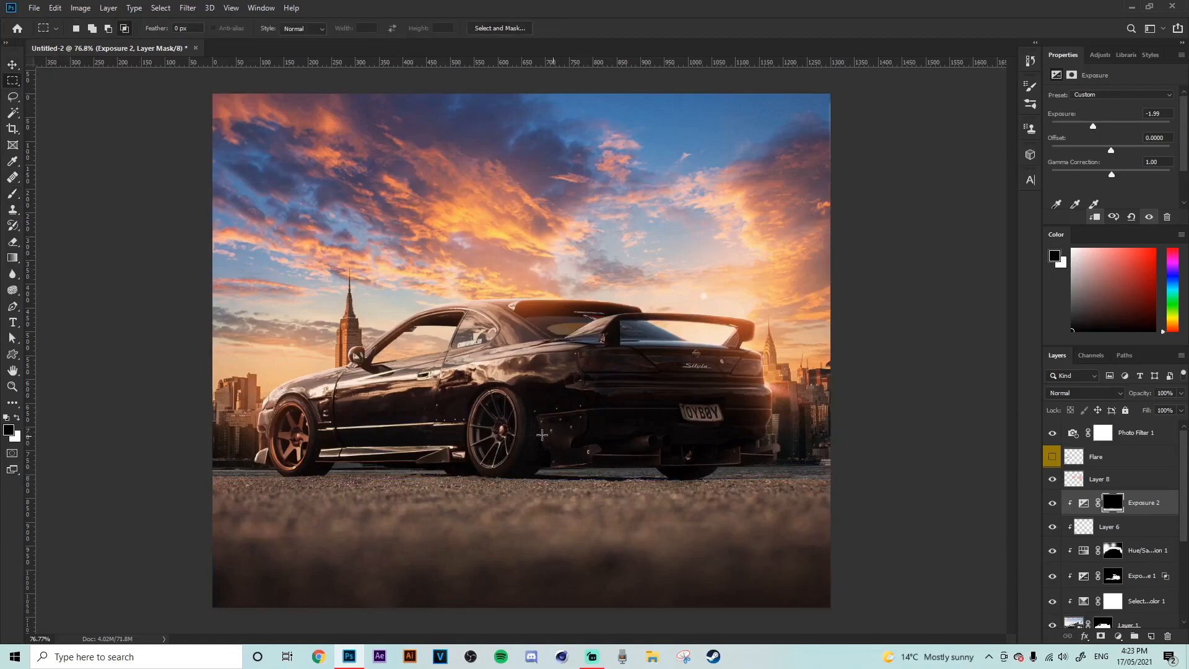
Step: Group Layer 2 and Layer 3 into Group 1 beneath the background copy
{"action": "scroll", "scroll_direction": "down", "scroll_amount": 3}
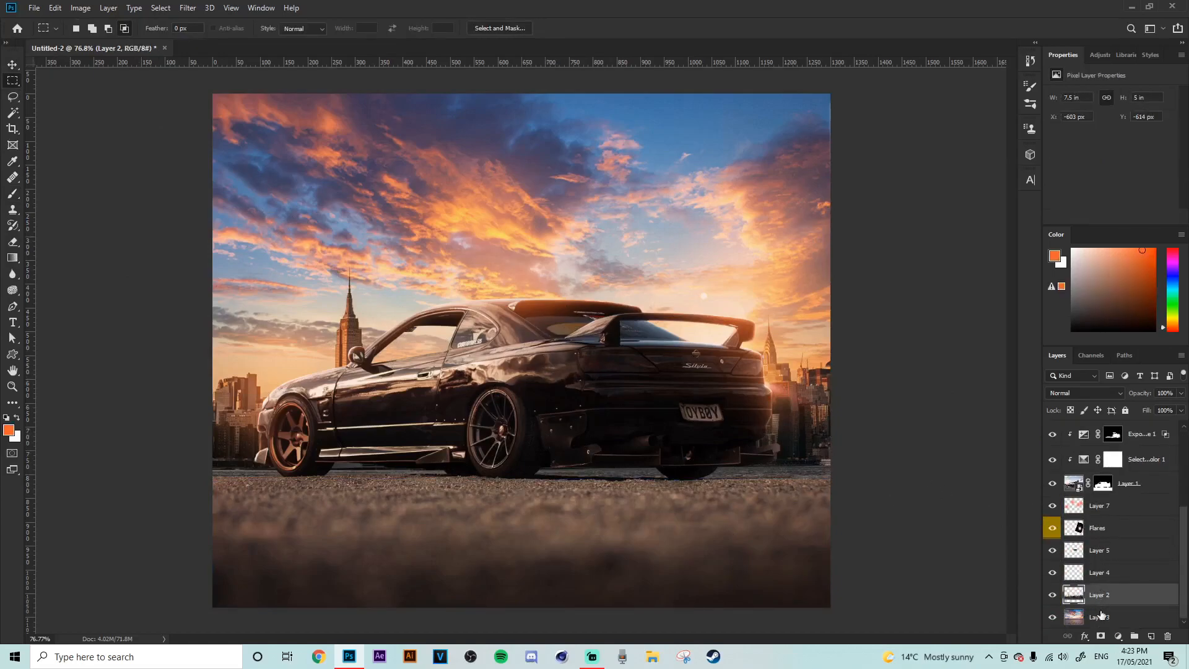
{"action": "left_click", "coordinate": [1100, 617]}
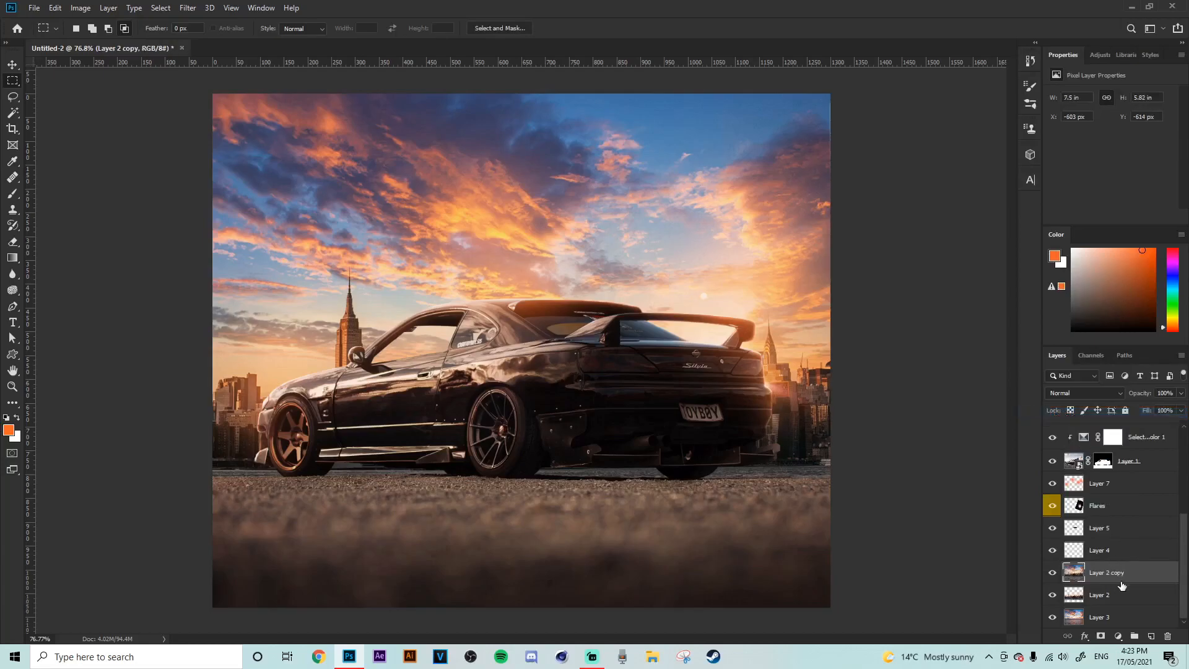
{"action": "left_click", "coordinate": [1100, 595]}
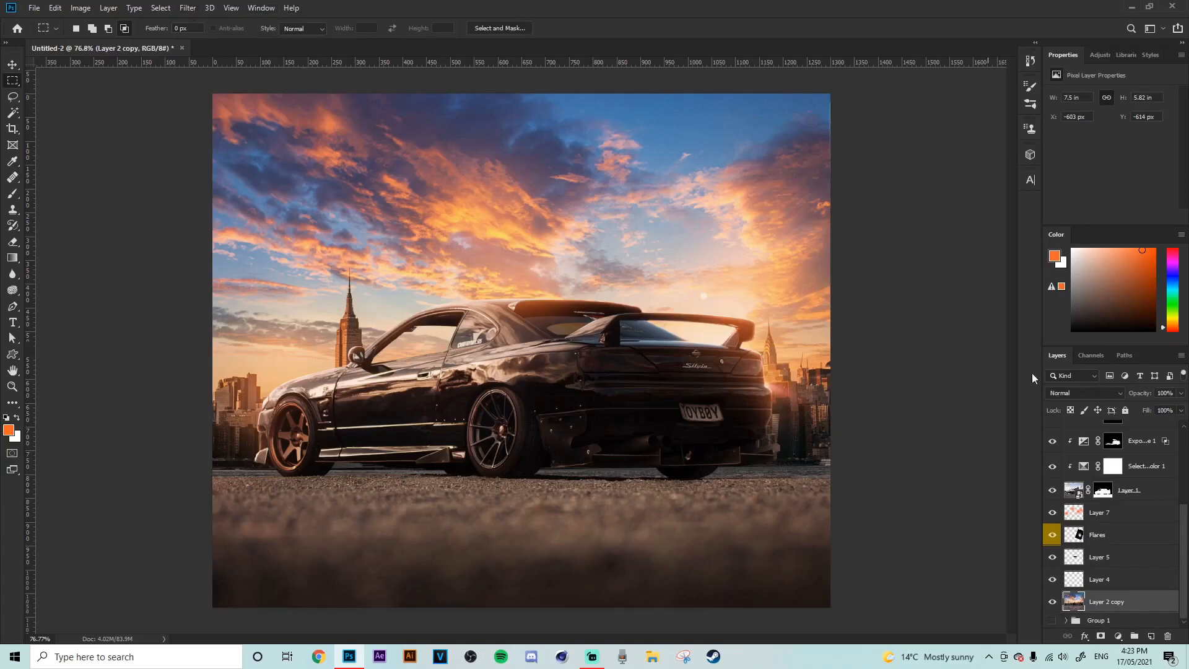
{"action": "mouse_move", "coordinate": [204, 62]}
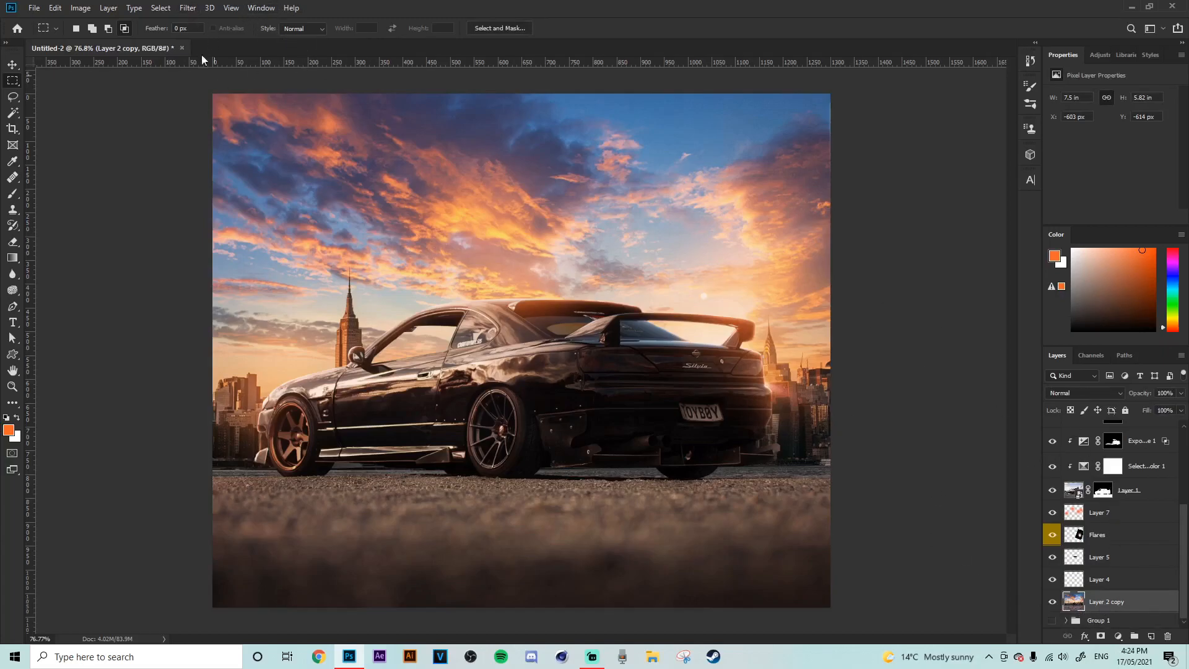
{"action": "left_click", "coordinate": [187, 8]}
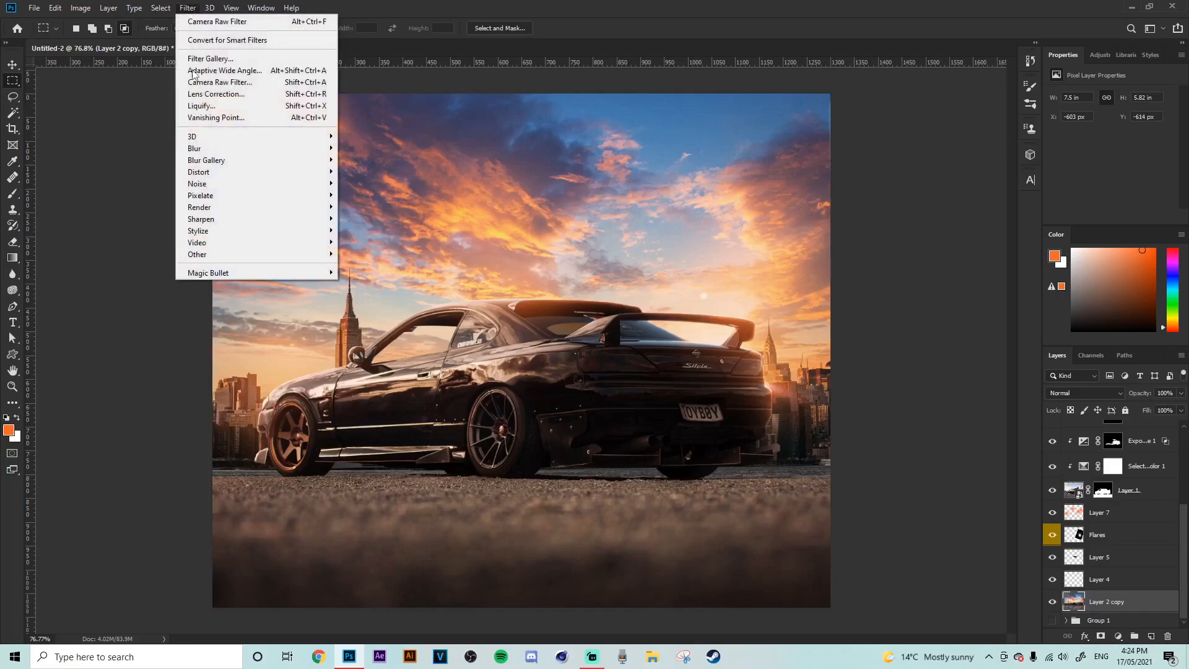
Step: Apply a Lens Blur of radius 17 to the duplicated background layer
{"action": "left_click", "coordinate": [194, 148]}
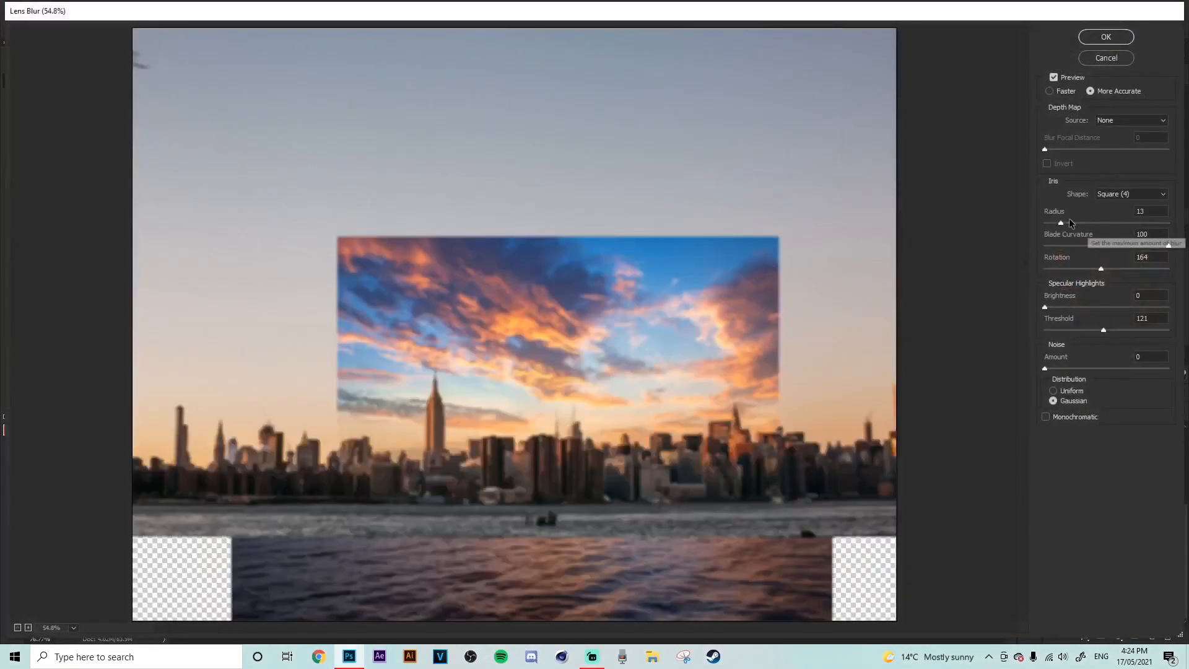
{"action": "triple_click", "coordinate": [1150, 211]}
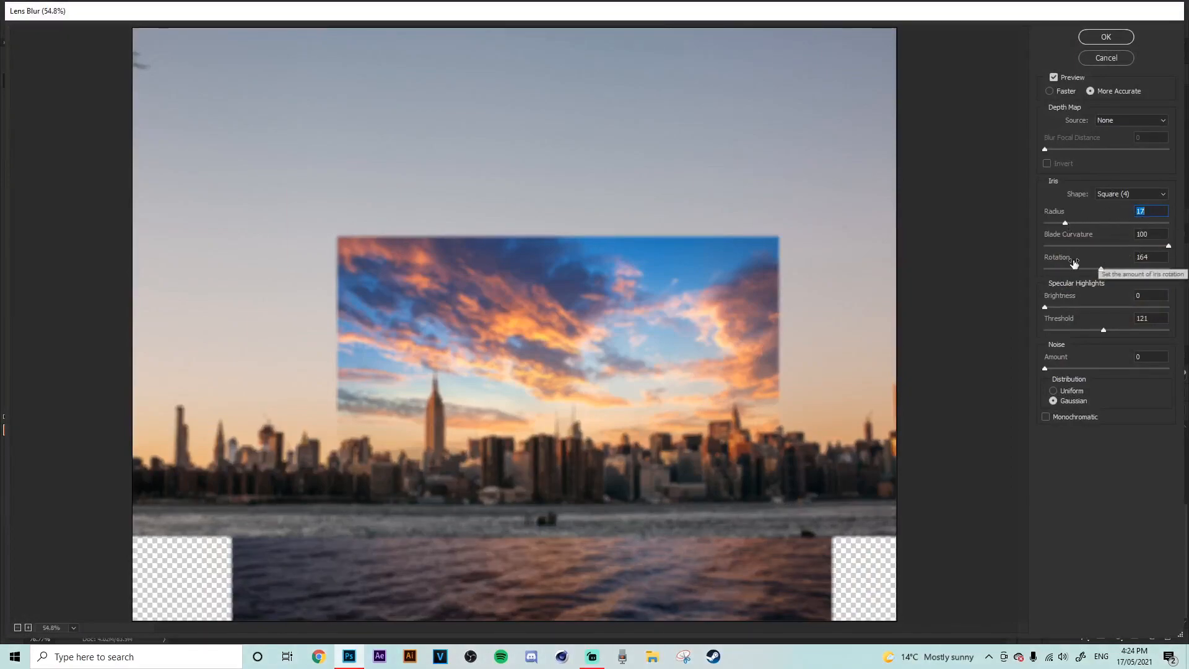
{"action": "mouse_move", "coordinate": [1077, 469]}
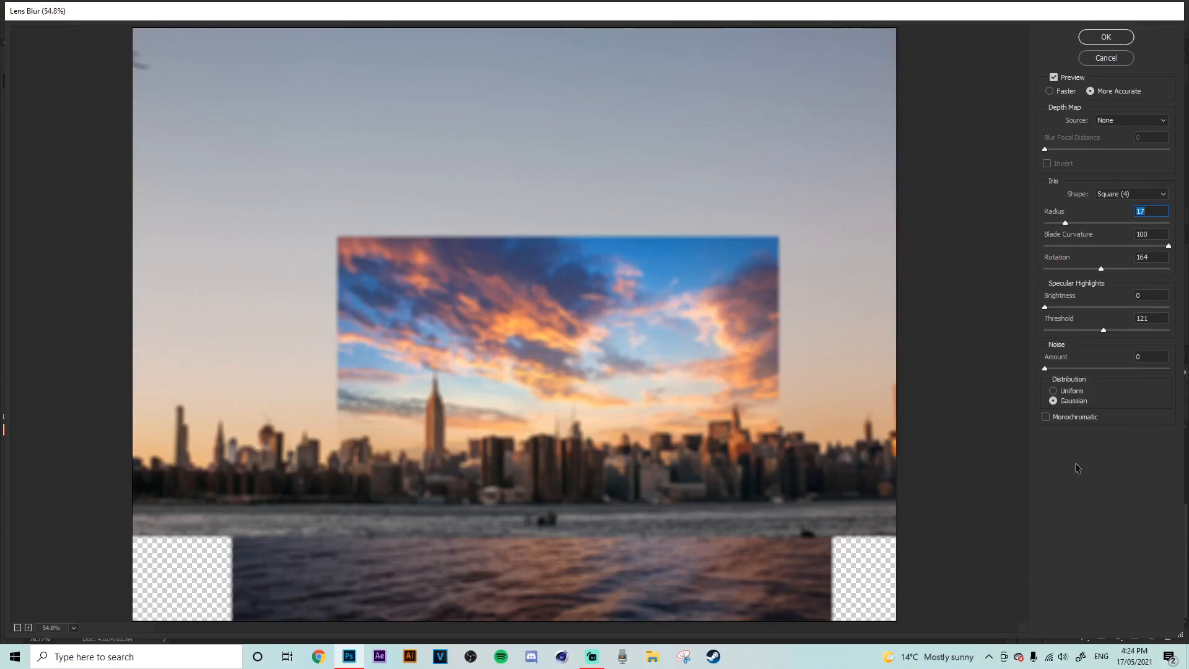
{"action": "left_click", "coordinate": [1105, 36]}
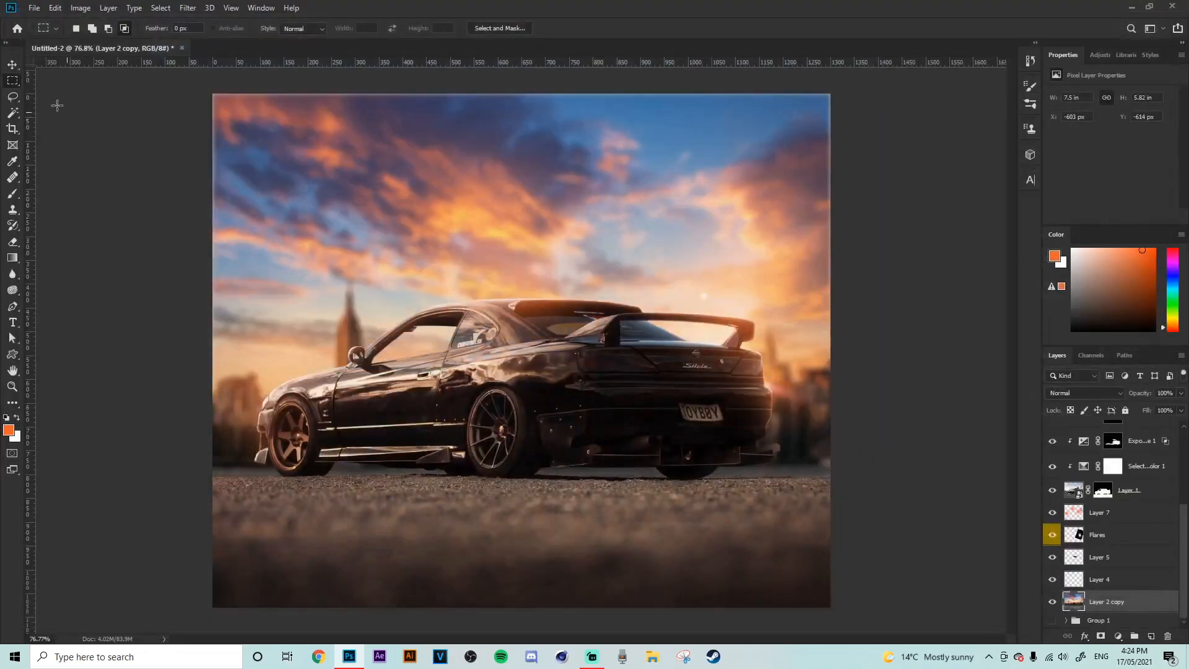
Step: Add Hue/Saturation, Exposure, Photo Filter layers and a Flare layer blending as Screen
{"action": "left_click", "coordinate": [13, 64]}
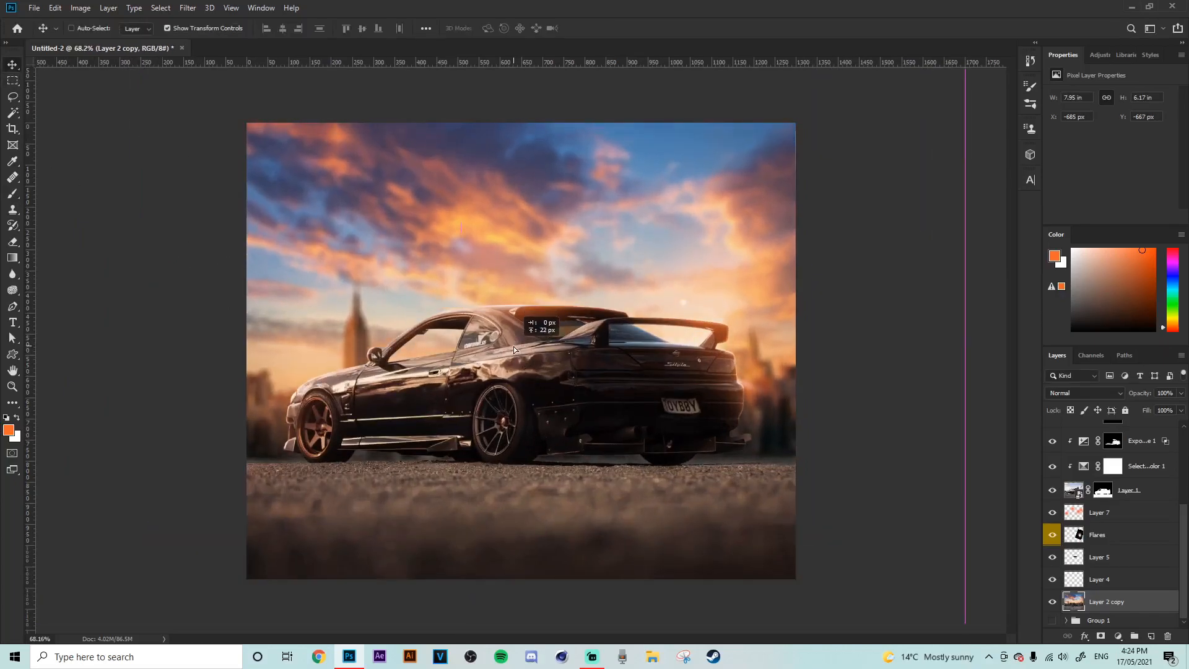
{"action": "left_click", "coordinate": [1099, 512]}
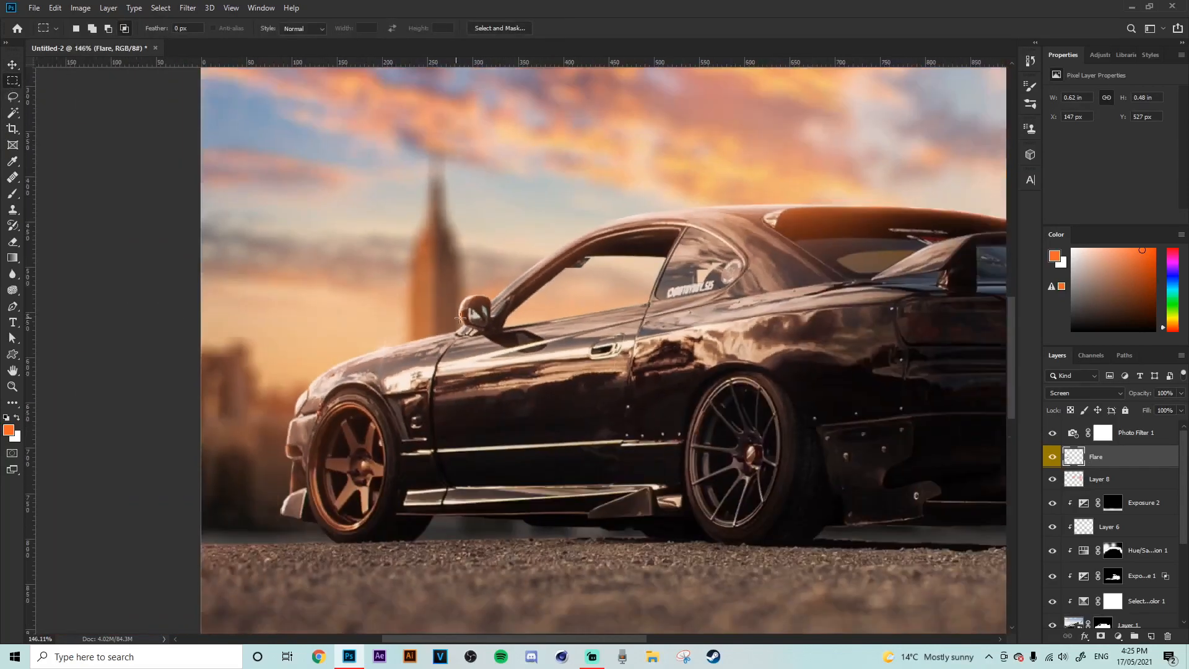
Step: Gather all layers into Group 2 and stamp a merged Layer 9 on top
{"action": "key", "text": "ctrl+0"}
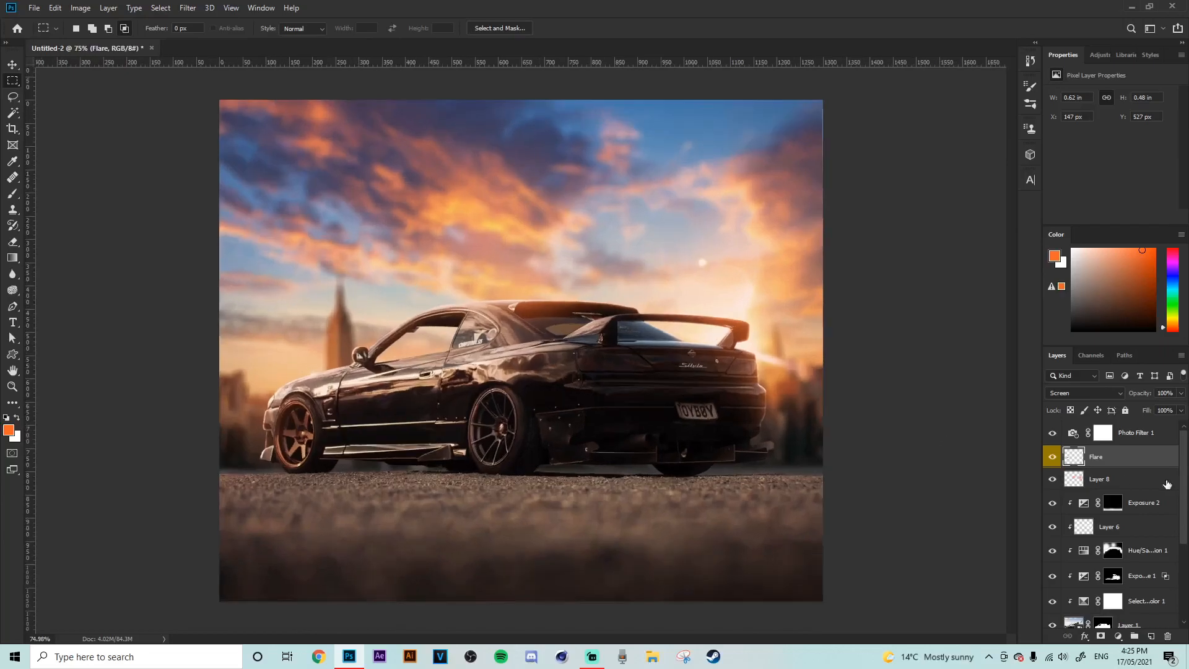
{"action": "left_click", "coordinate": [1136, 433]}
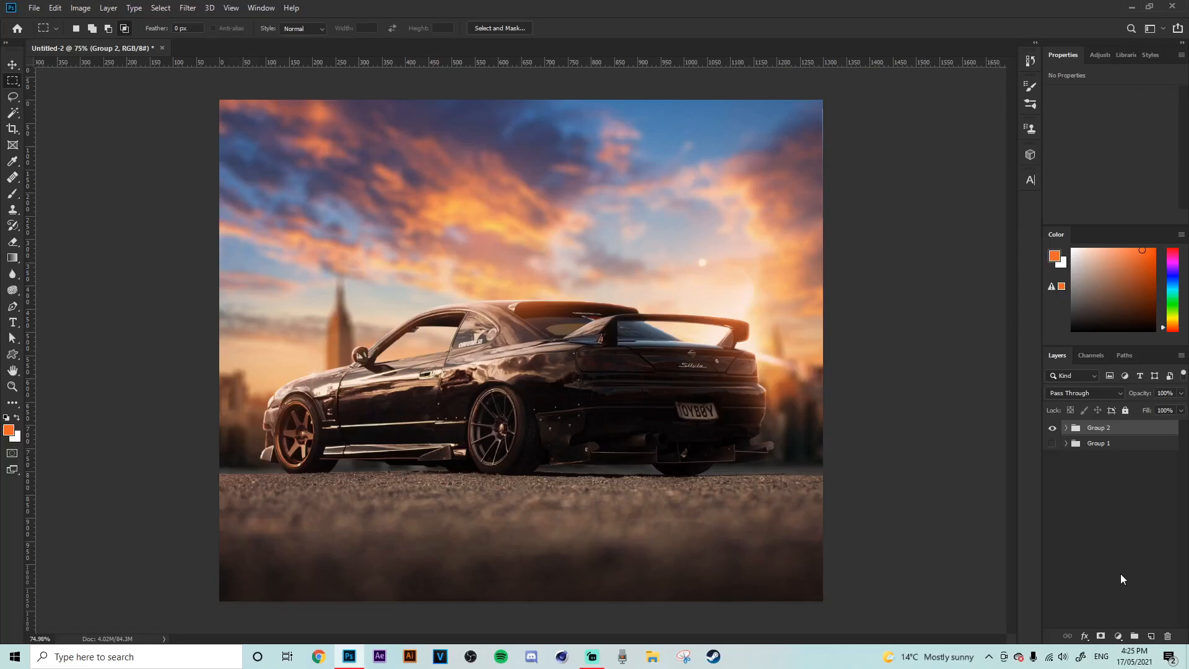
{"action": "left_click", "coordinate": [187, 7]}
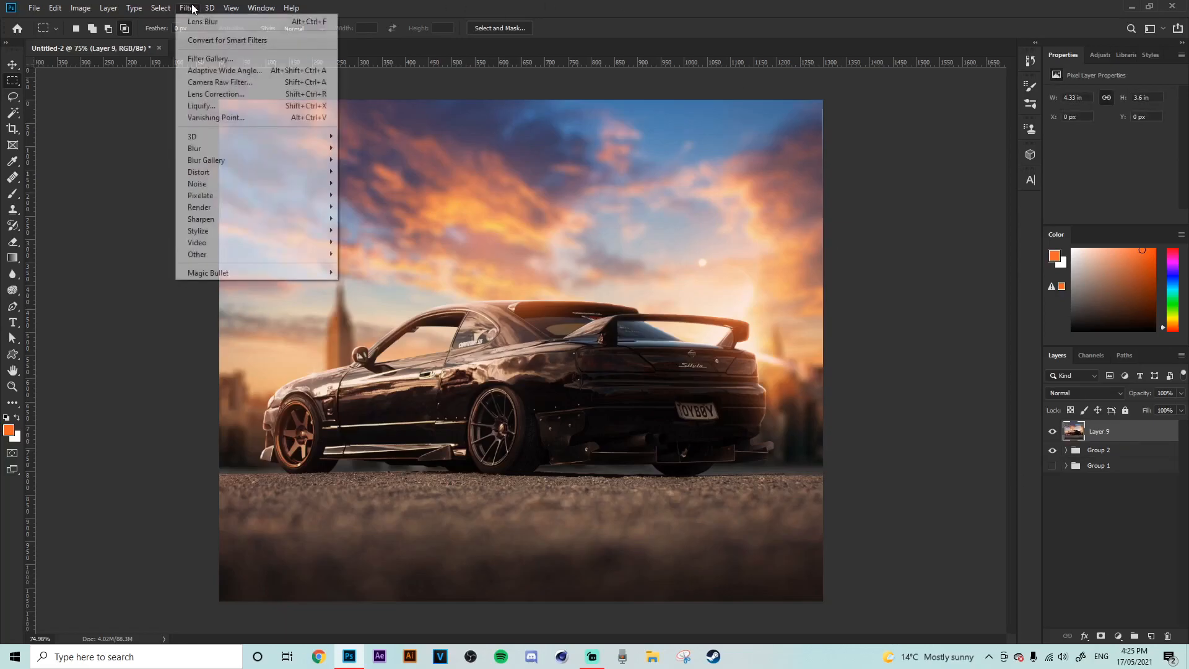
{"action": "left_click", "coordinate": [487, 277]}
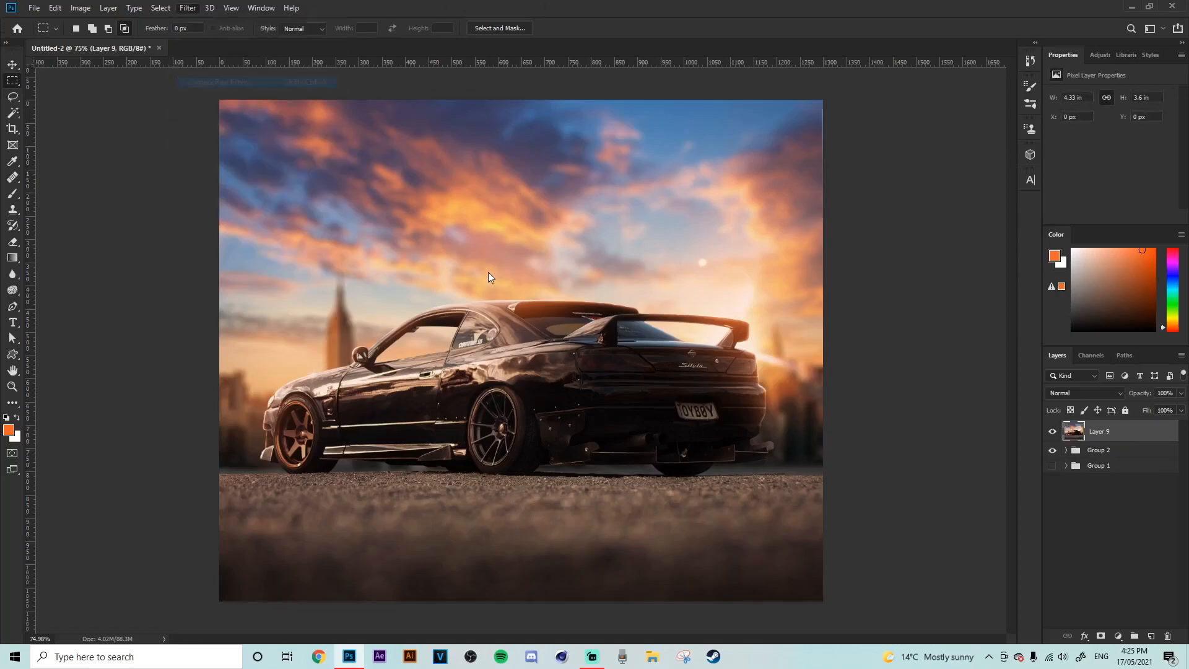
Step: Grade Layer 9 in Camera Raw with Basic white balance, tone curve lift and split toning
{"action": "left_click", "coordinate": [187, 8]}
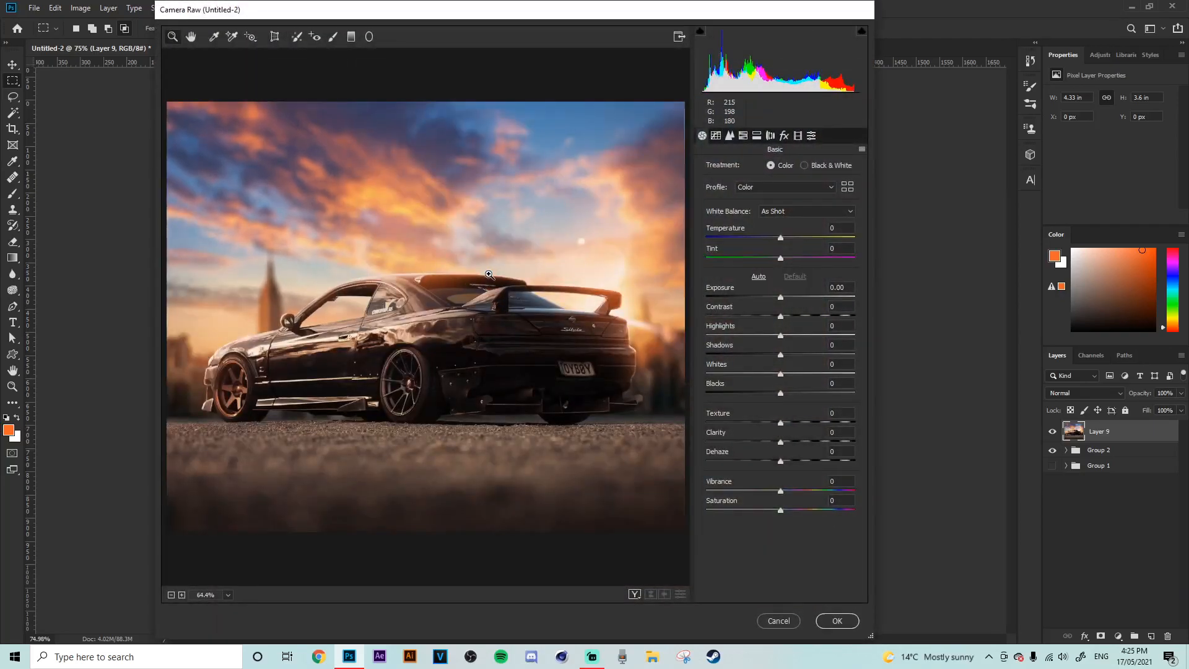
{"action": "mouse_move", "coordinate": [781, 300]}
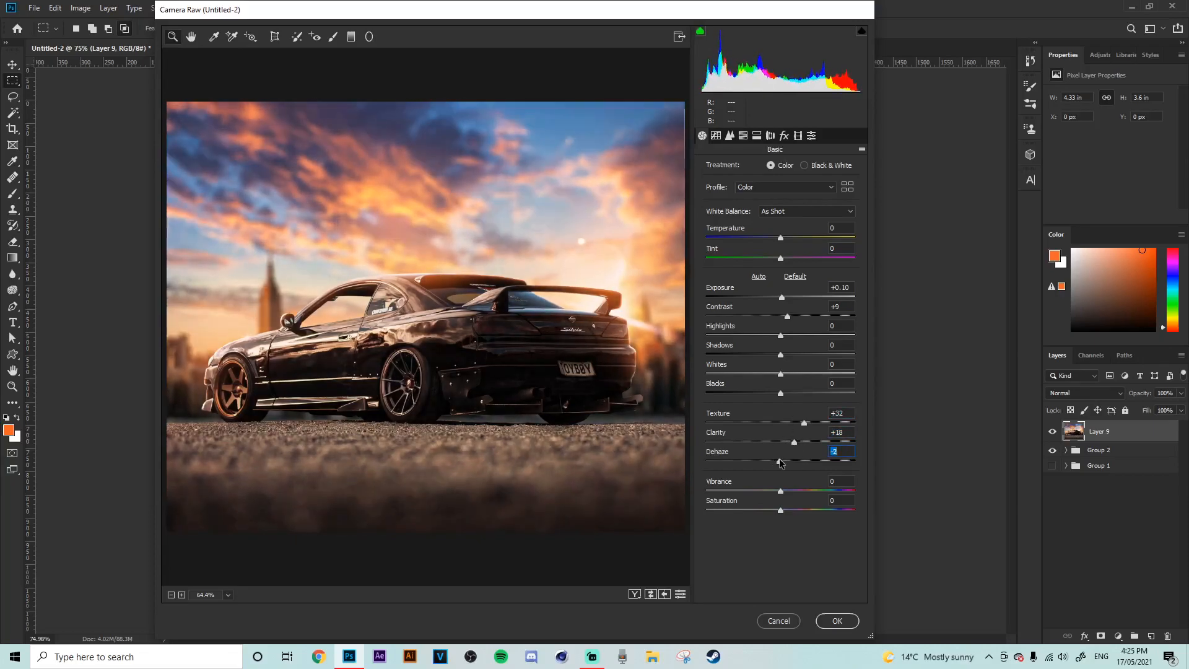
{"action": "left_click", "coordinate": [758, 276]}
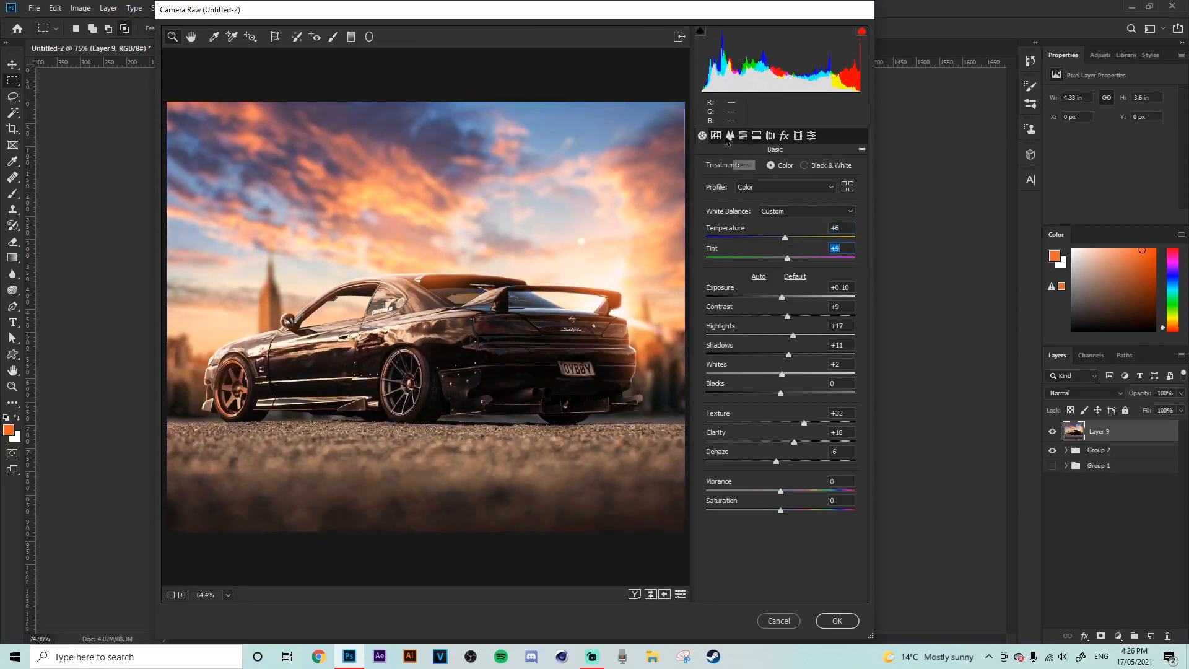
{"action": "left_click", "coordinate": [730, 136]}
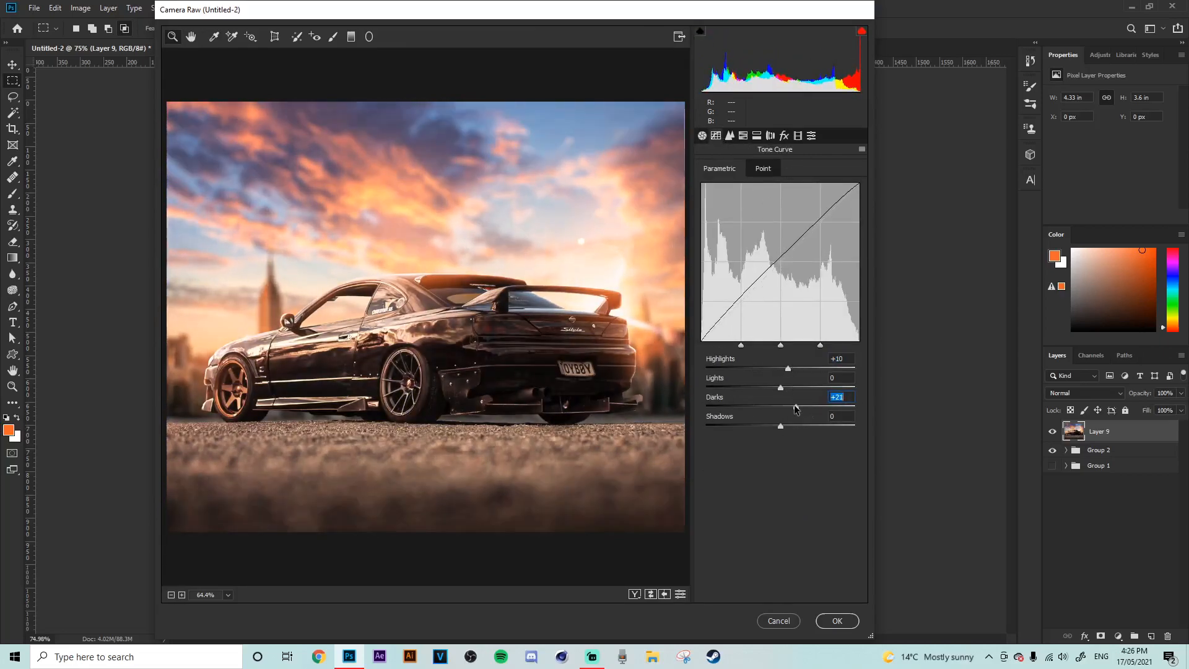
{"action": "left_click", "coordinate": [744, 135]}
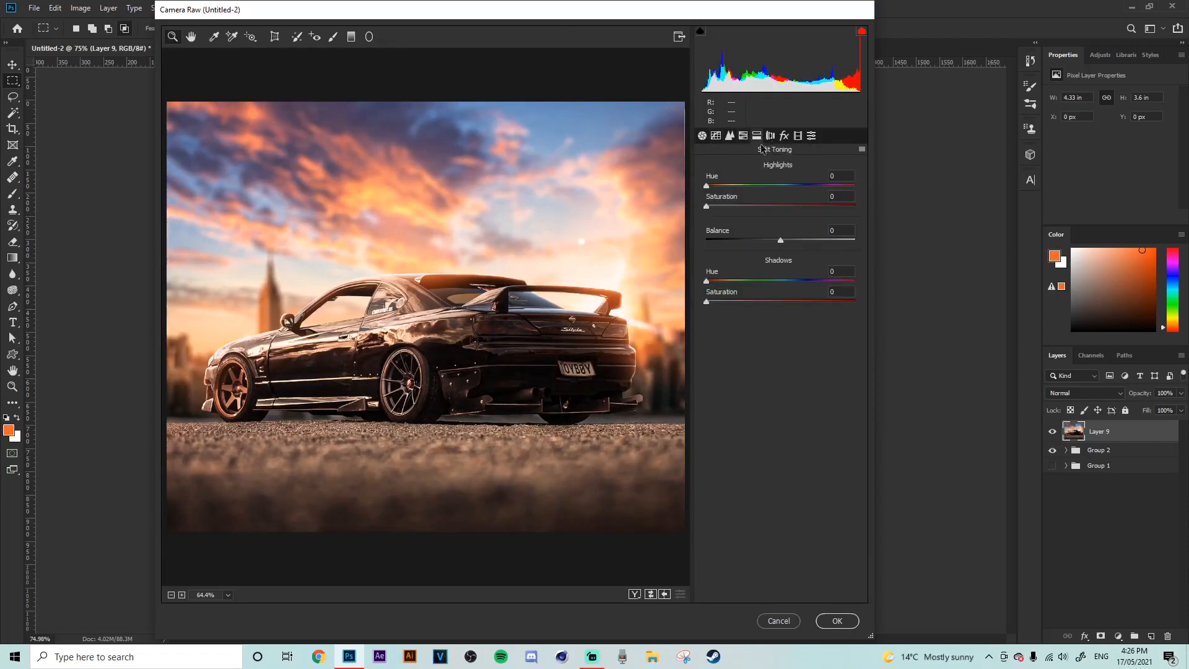
Step: Adjust colour calibration, raise Saturation to +29 and apply the grading
{"action": "left_click", "coordinate": [812, 136]}
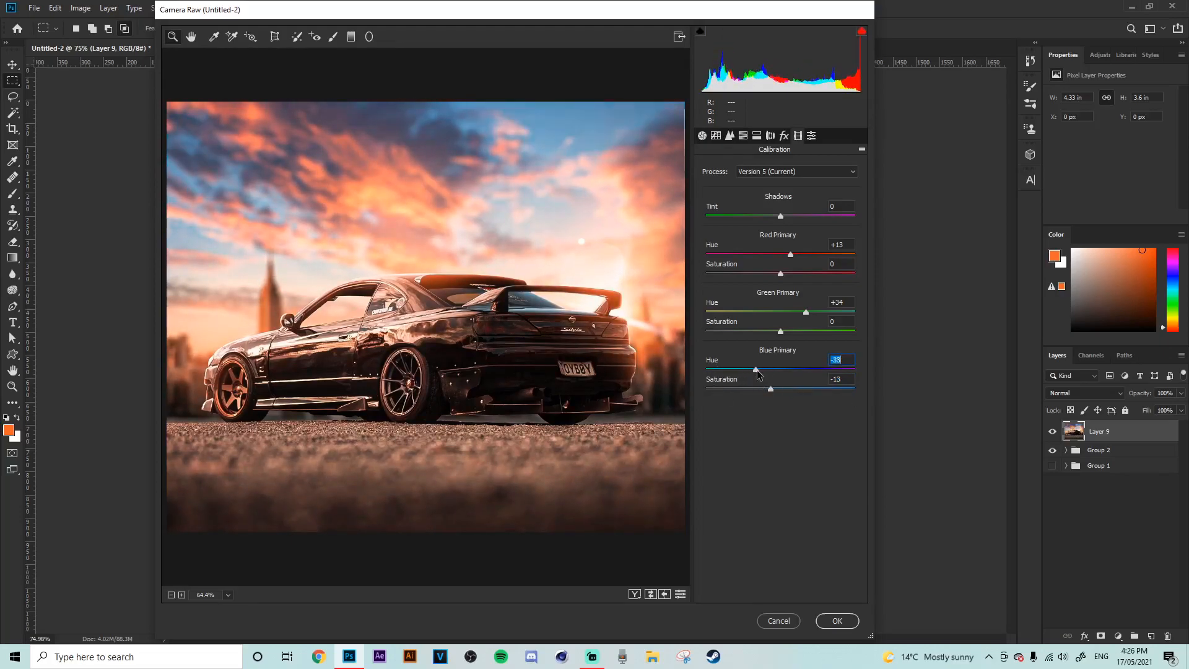
{"action": "left_click", "coordinate": [702, 135]}
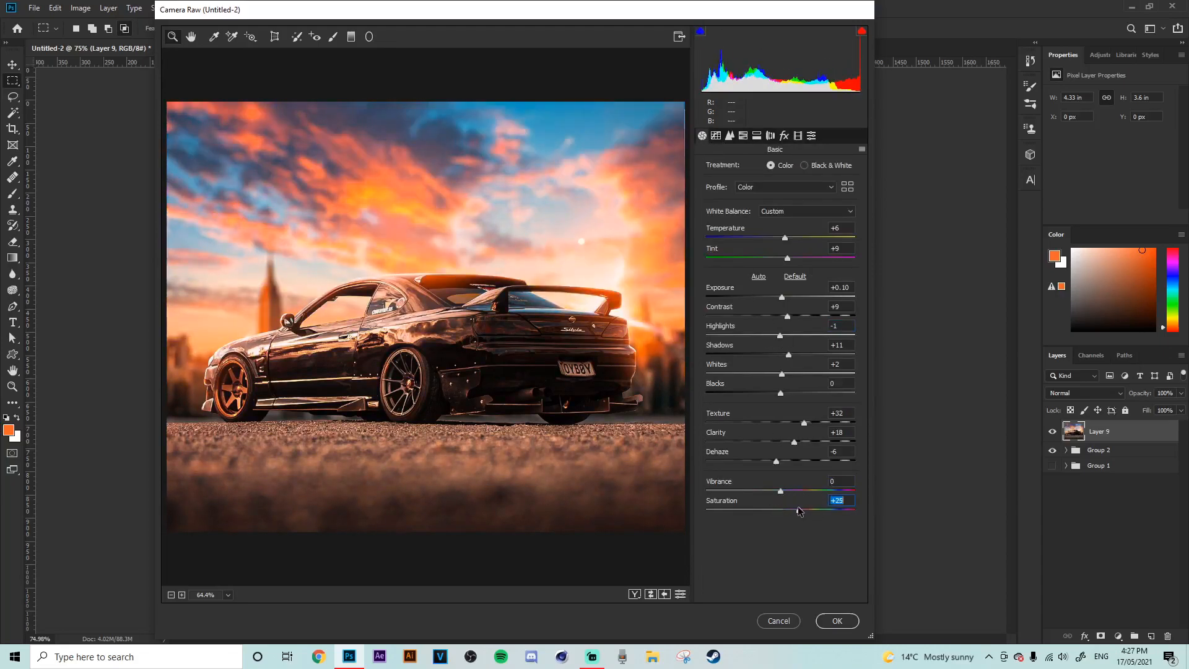
{"action": "left_click", "coordinate": [837, 621]}
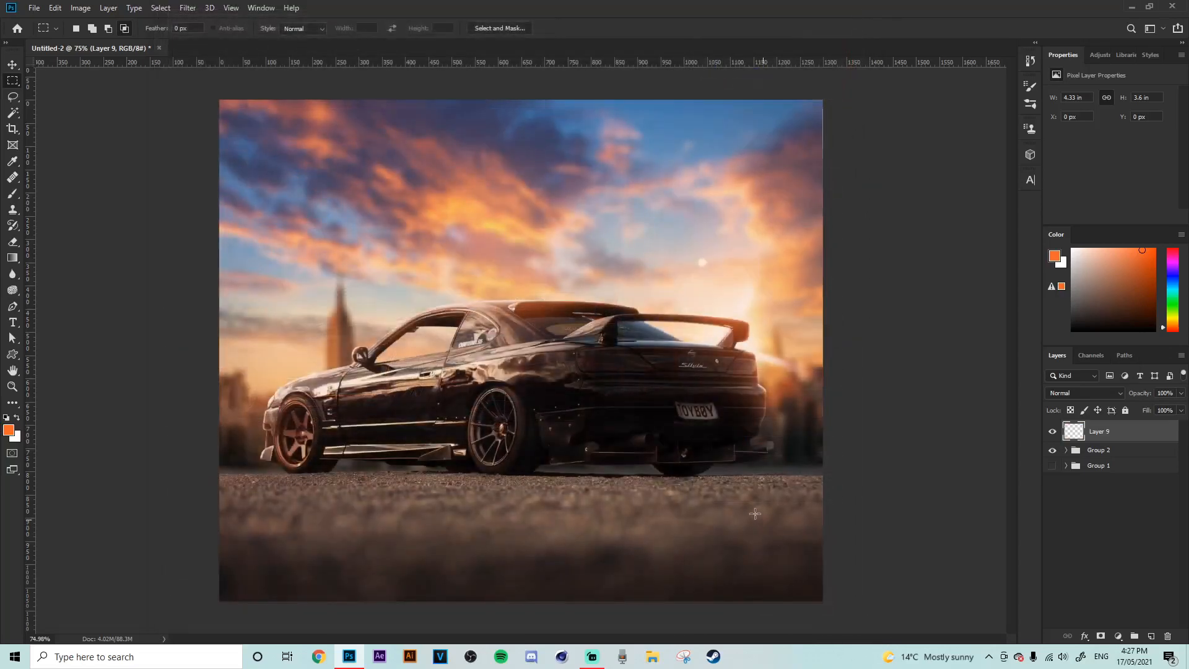